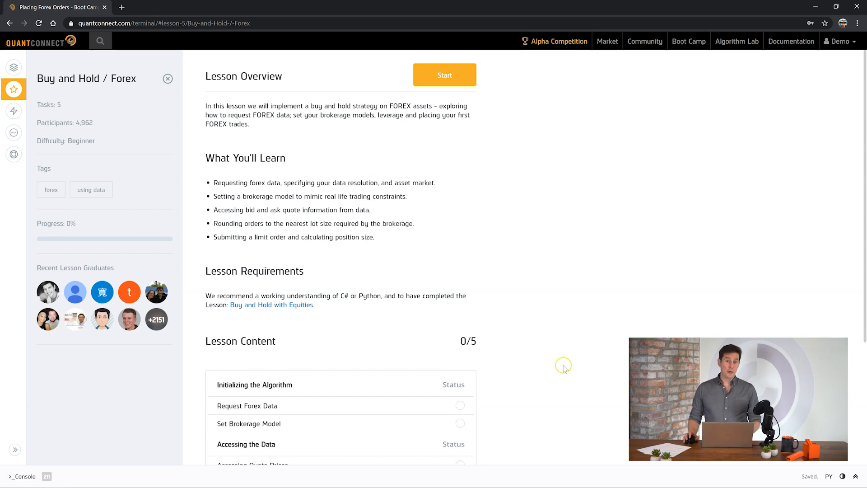
mouse_move(565, 317)
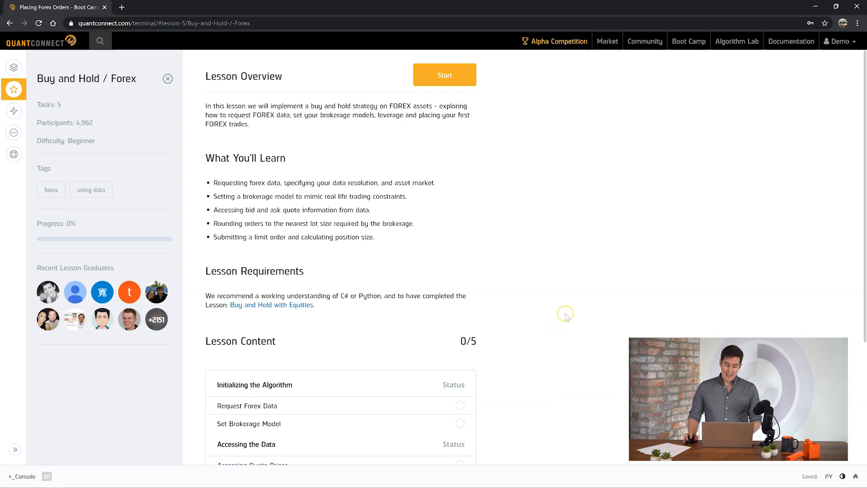
mouse_move(571, 278)
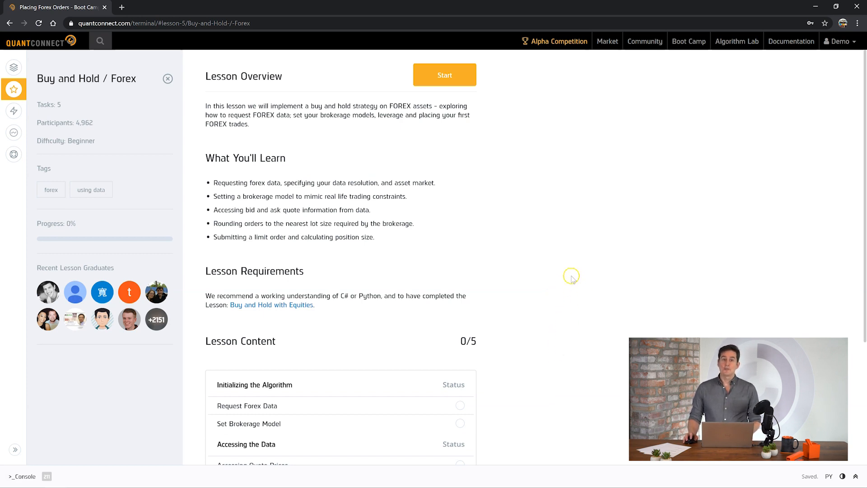
mouse_move(568, 276)
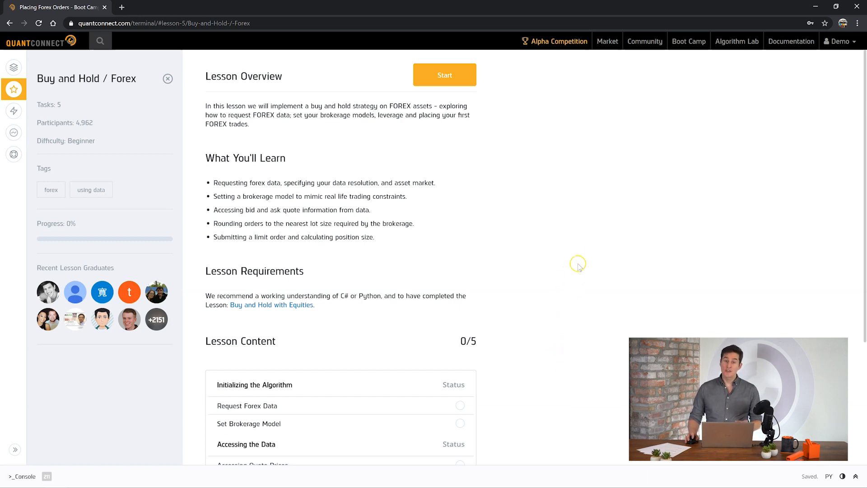
mouse_move(575, 261)
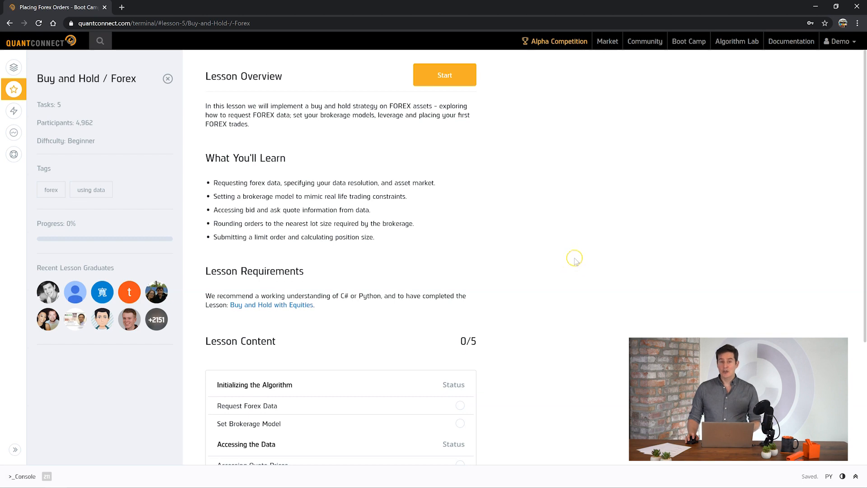
mouse_move(553, 169)
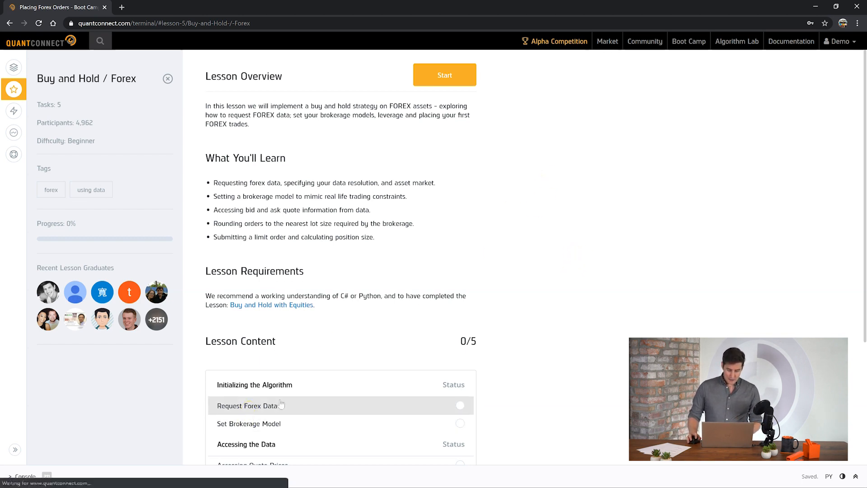
Load the Request Forex Data task and review its objectives: hourly EURUSD for May 2017 on Oanda
click(247, 405)
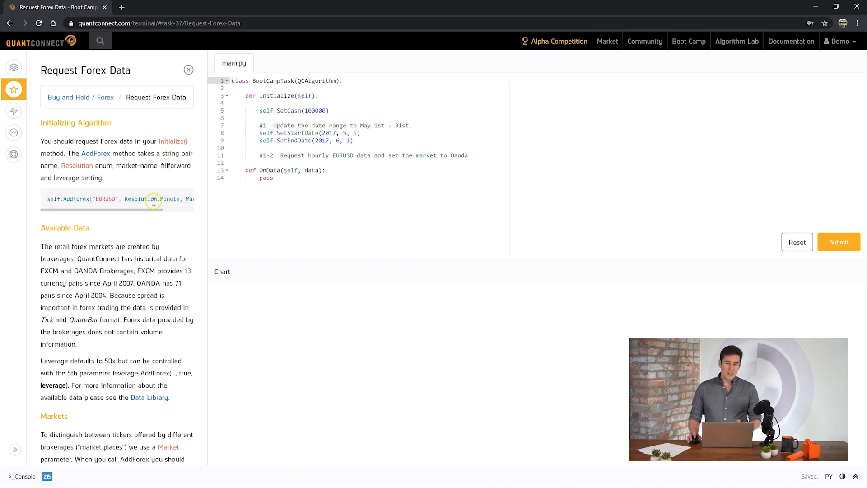
mouse_move(142, 206)
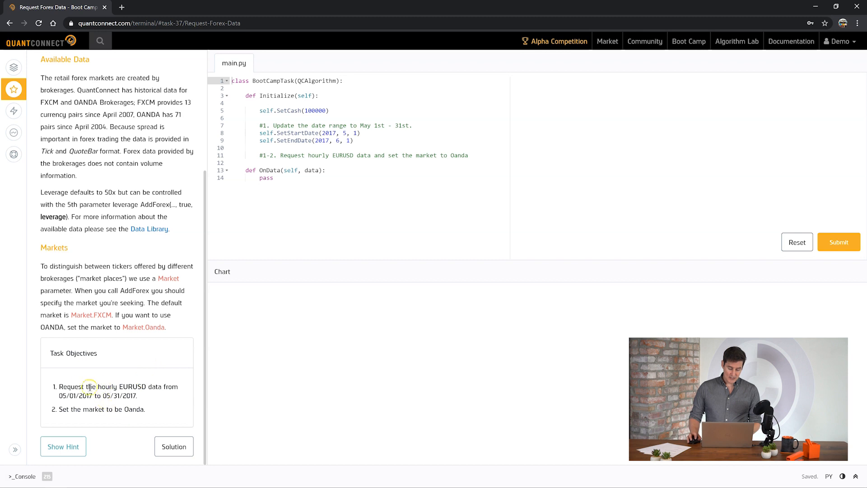
drag(77, 386, 148, 386)
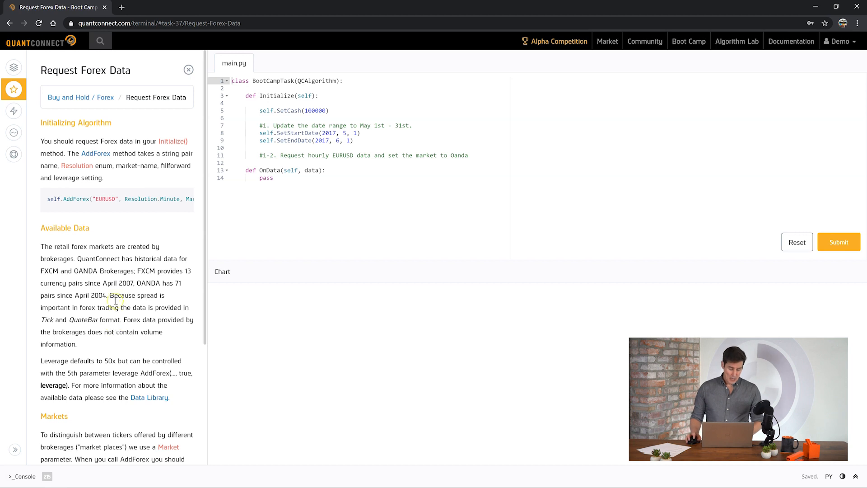
scroll(down, 3)
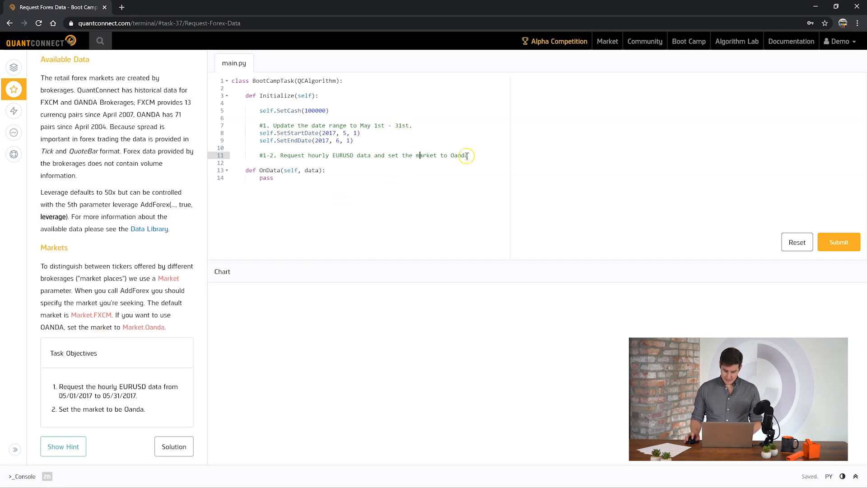
Add self.AddForex("EURUSD", Resolution.Hour) to Initialize on line 12
text(self)
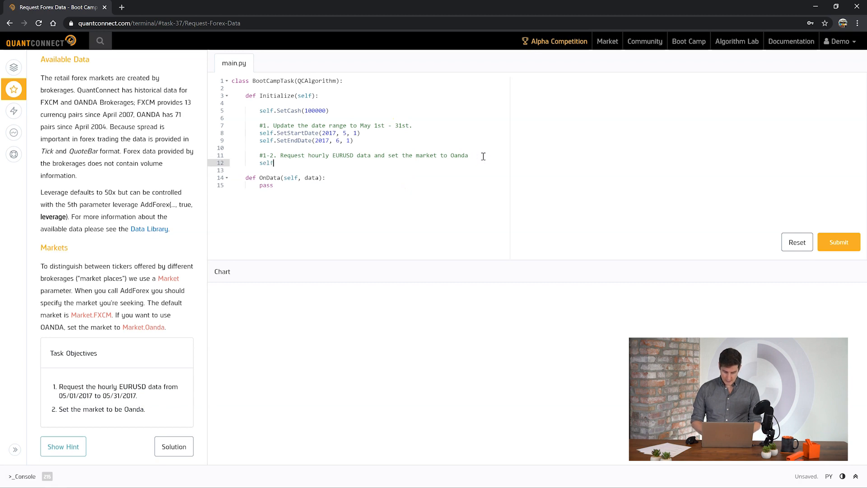
text(.AddForex("EURU)
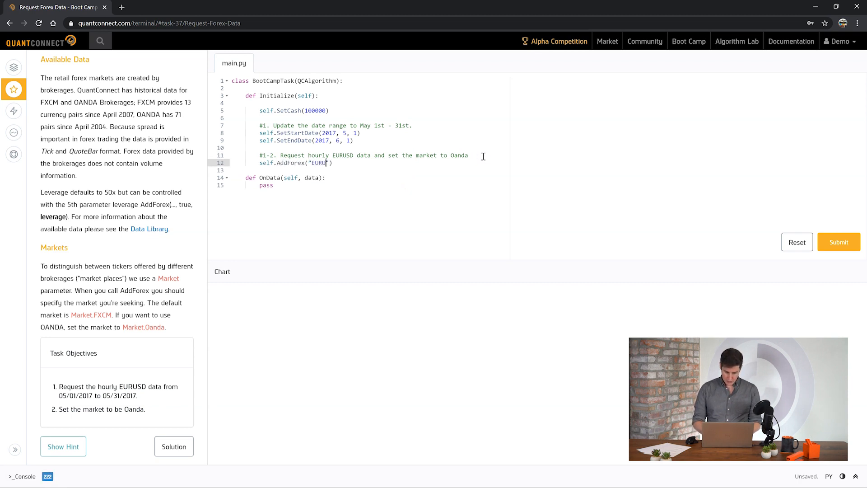
text(SD)
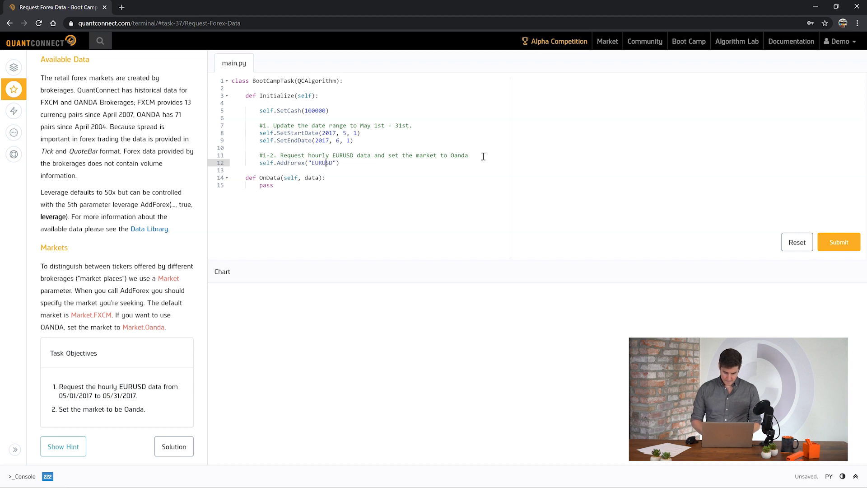
text(,)
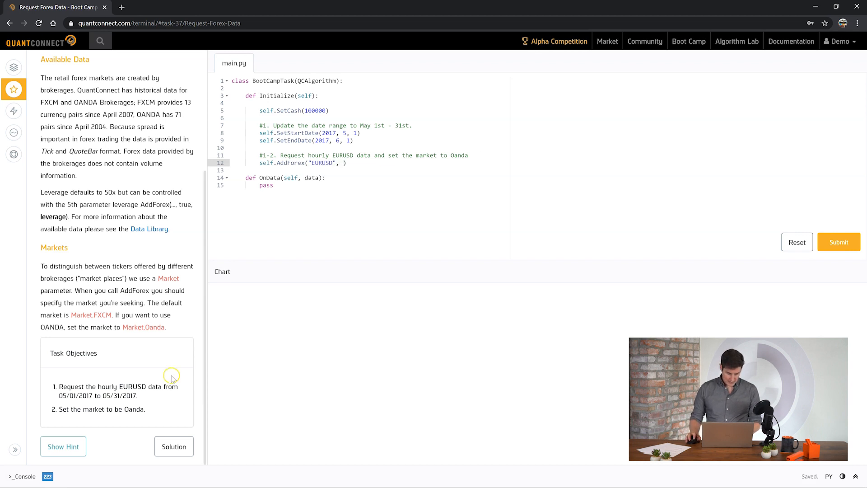
text(Resolution)
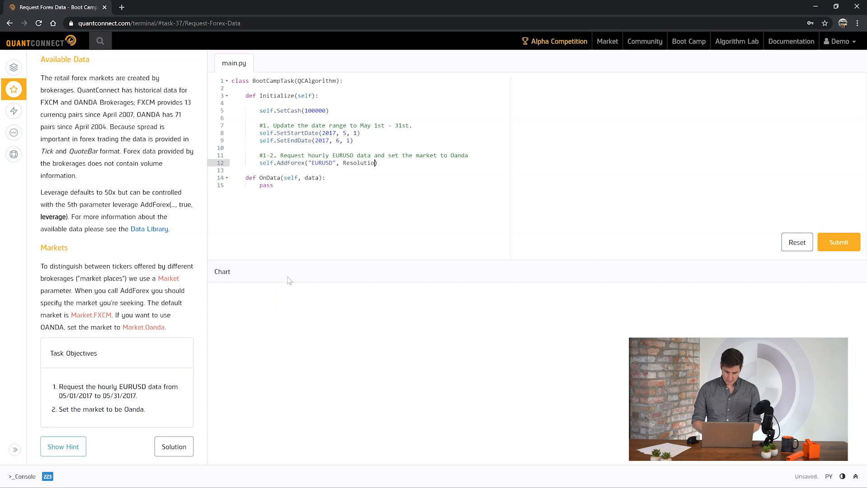
text(.Hour)
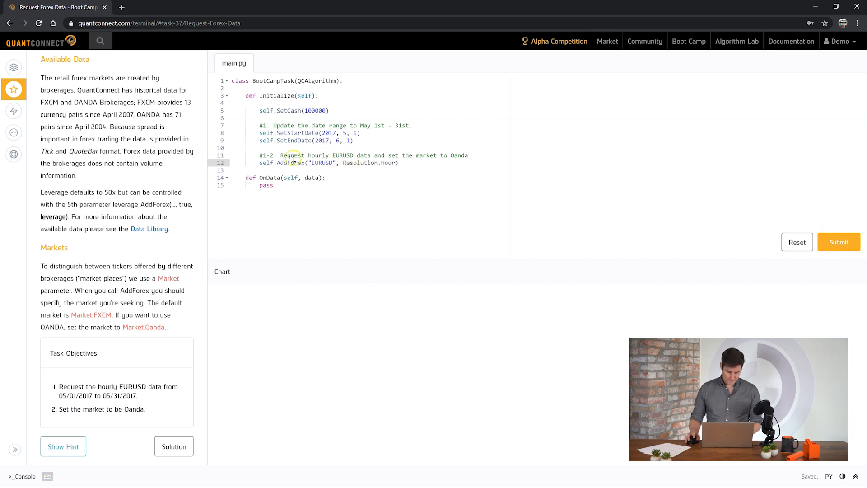
Change SetEndDate to end the backtest on May 31, 2017
double_click(79, 395)
text(5)
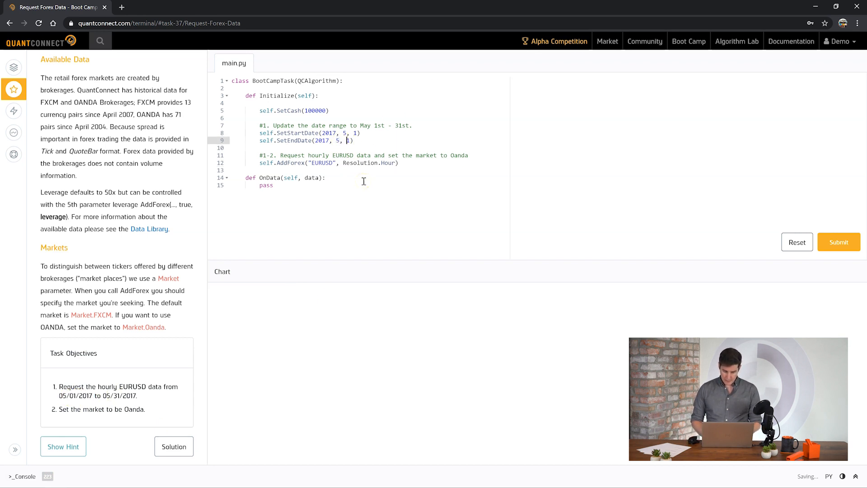
text(31)
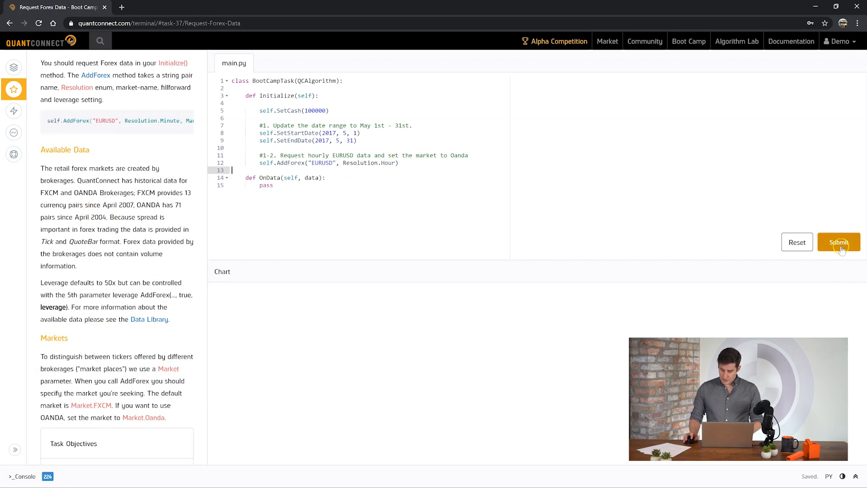
Submit the hourly EURUSD algorithm for a backtest
click(839, 242)
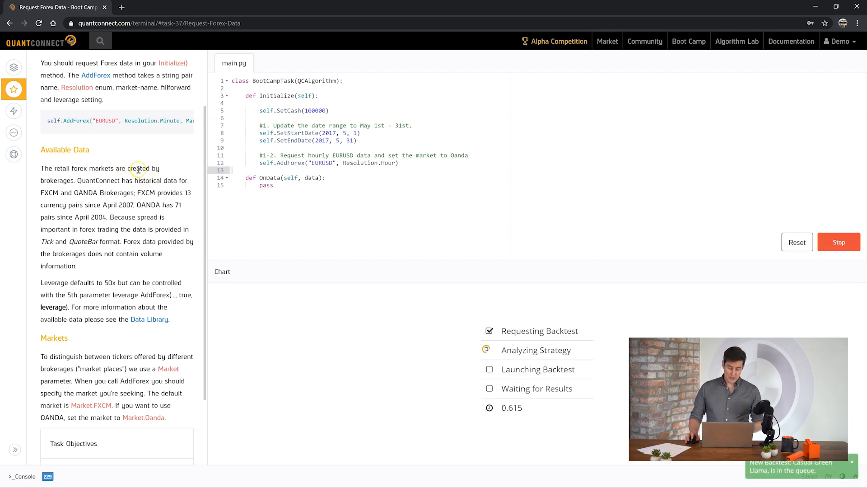
mouse_move(187, 201)
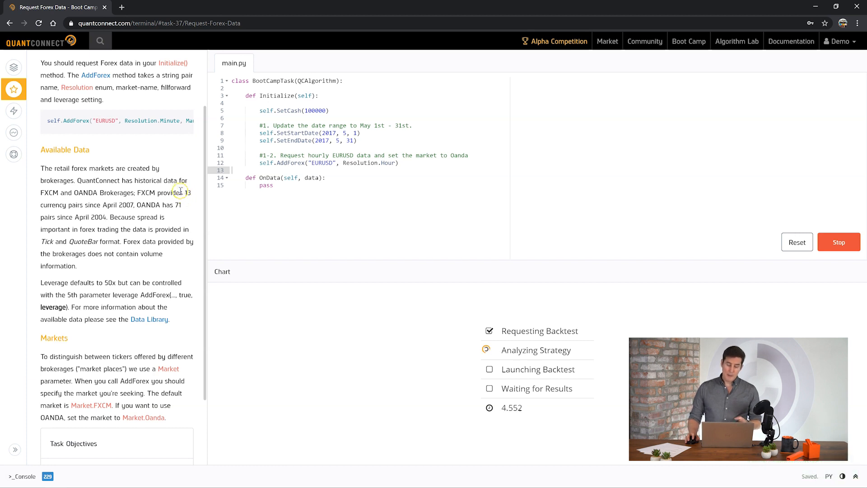
mouse_move(197, 209)
text(, )
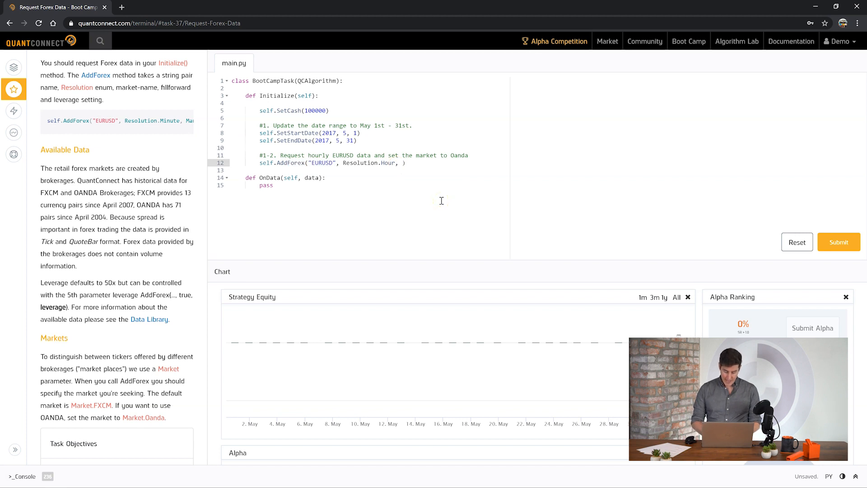
Add Market.Oanda as the third AddForex argument and resubmit to pass the task
text(Market.Oanda)
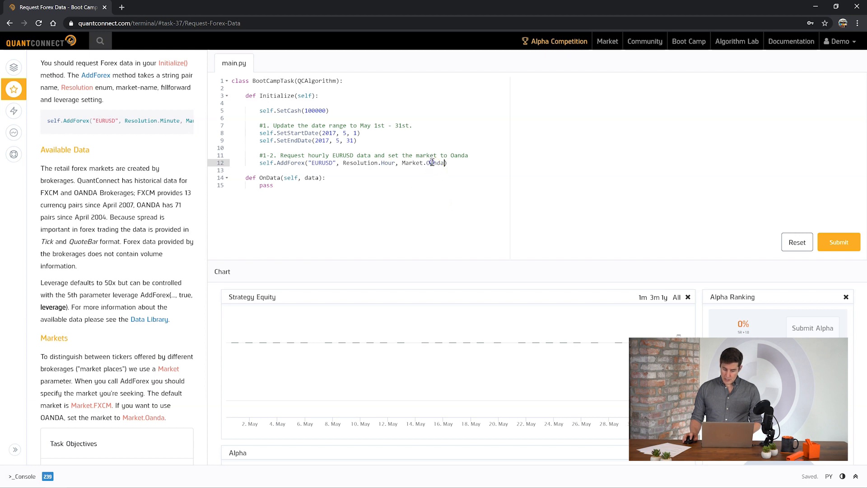
key(Backspace)
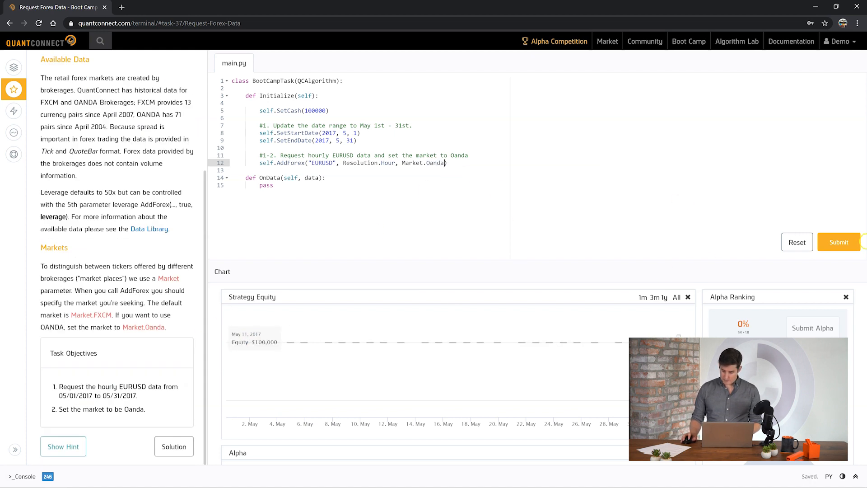
click(839, 243)
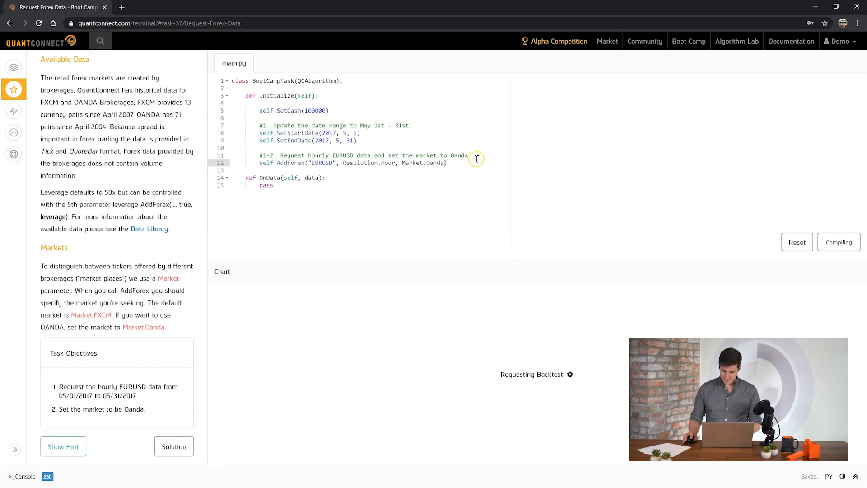
click(839, 242)
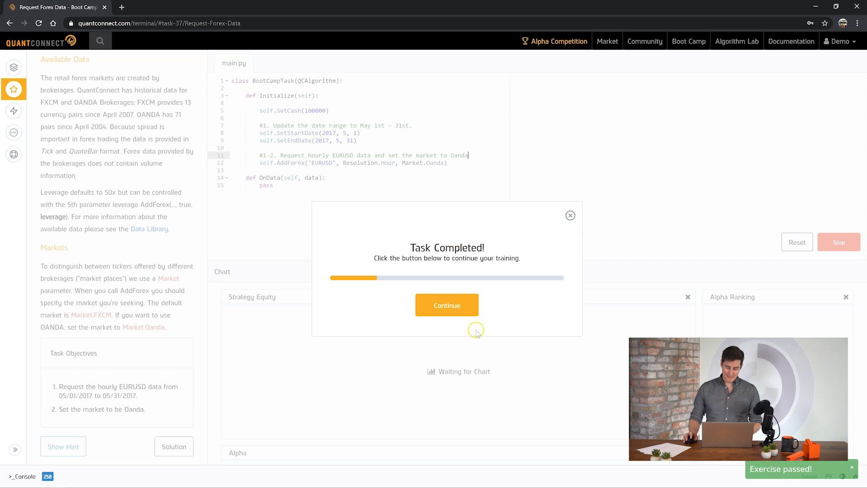
click(447, 304)
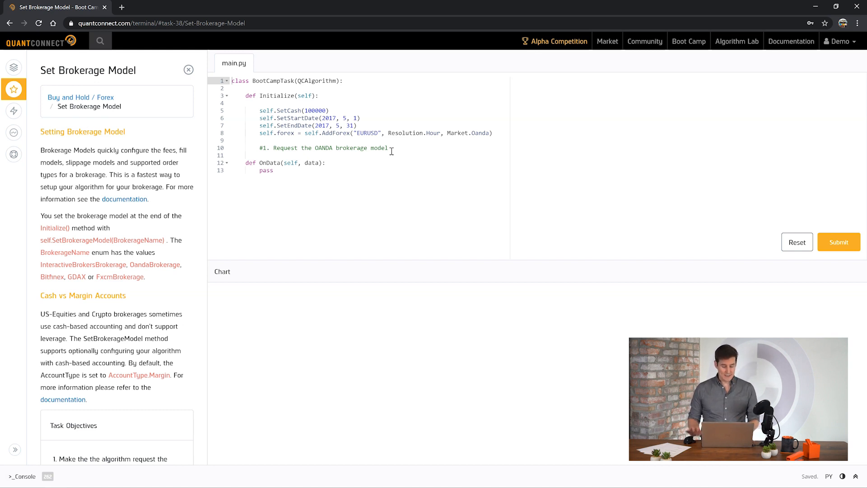
scroll(down, 3)
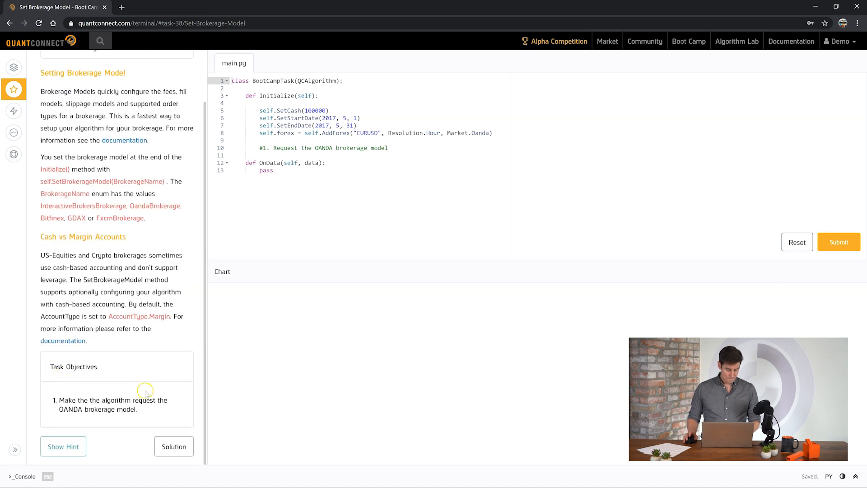
double_click(111, 401)
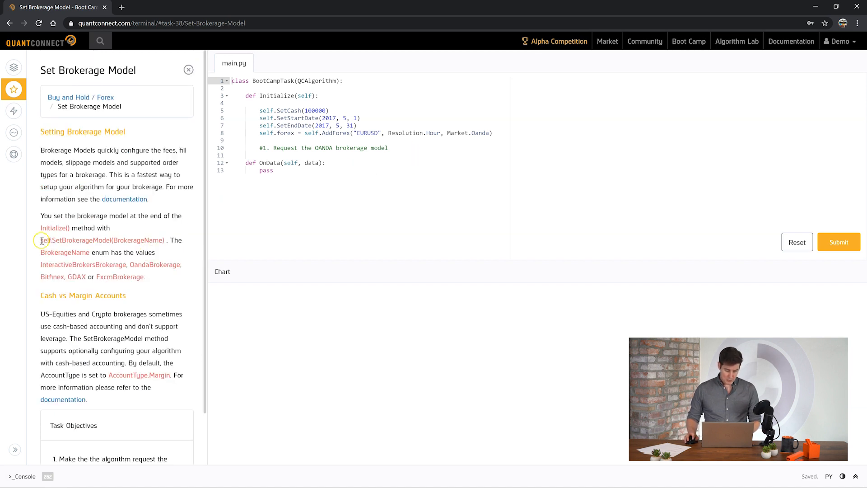
double_click(76, 240)
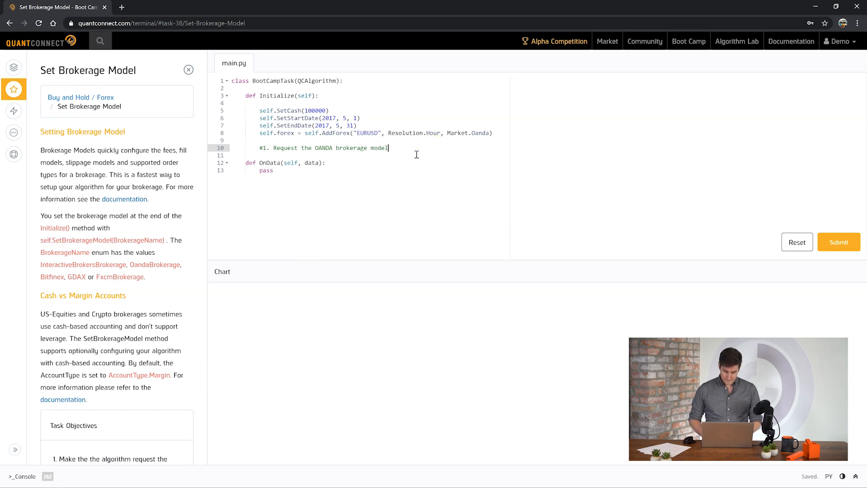
Add self.SetBrokerageModel(BrokerageName.OandaBrokerage) and submit the solution
text(self.SetBrokerageModel()
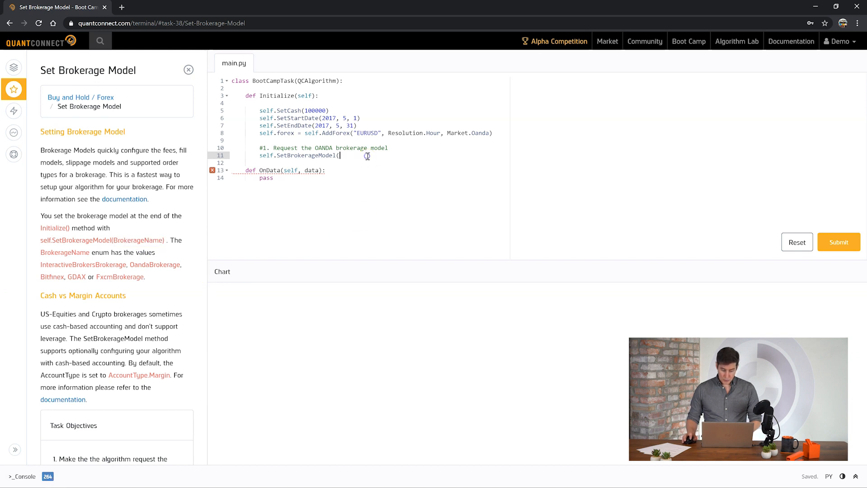
text(BrokerageName.OandaBroke)
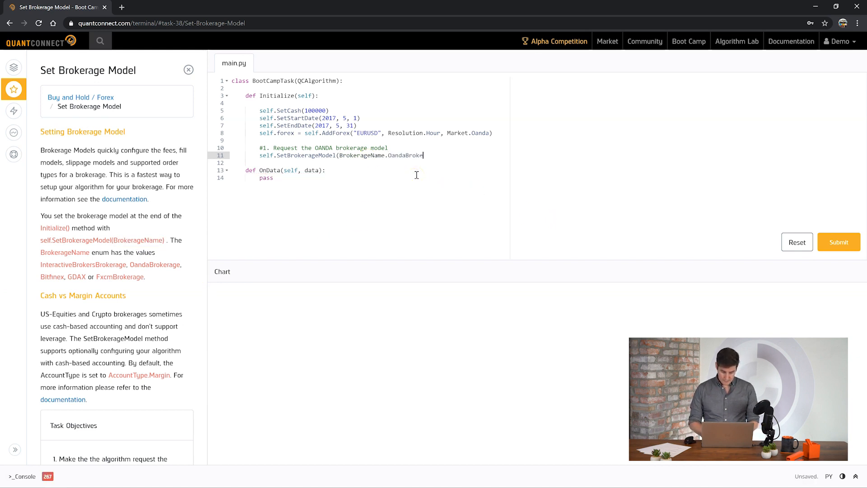
text(rage))
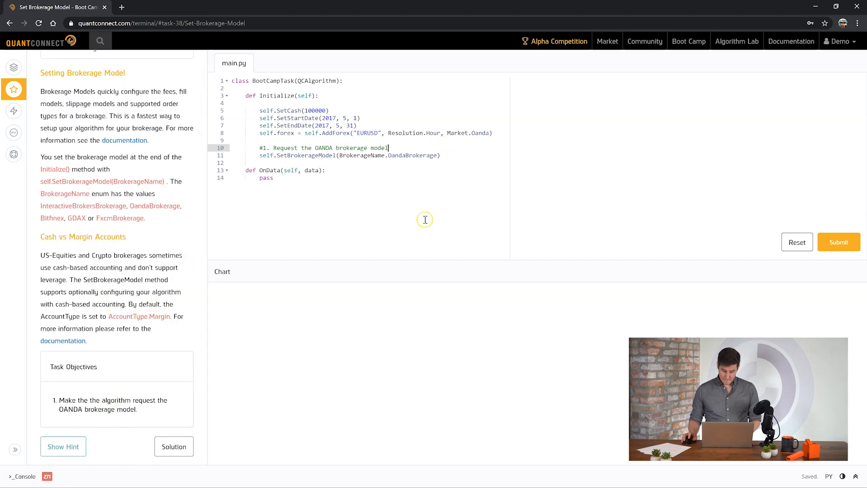
click(839, 243)
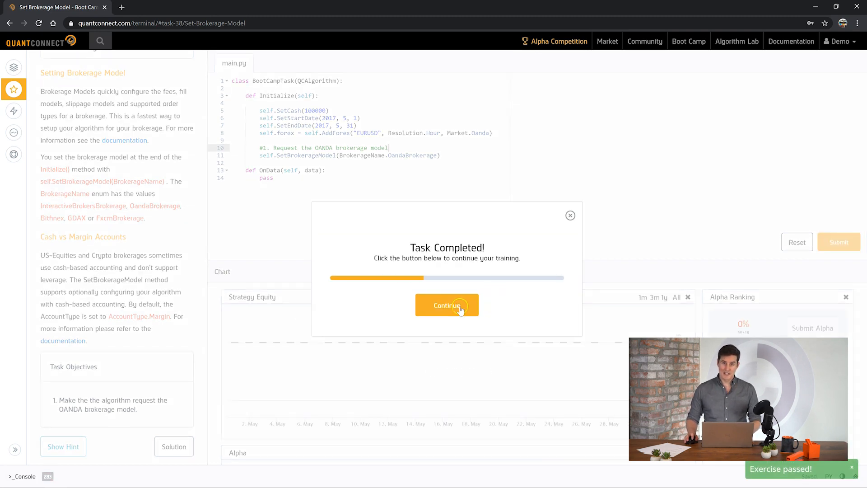
Continue to the Accessing Quote Prices task and start a self.Time line in OnData
click(446, 305)
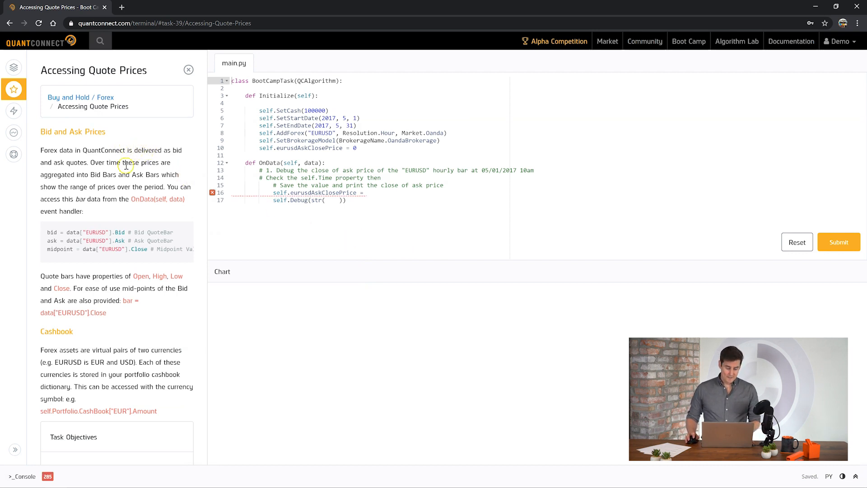
mouse_move(154, 136)
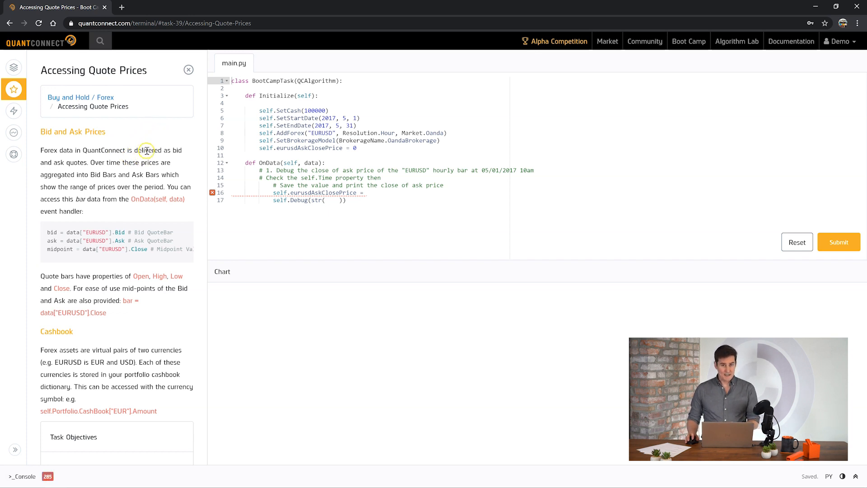
mouse_move(456, 190)
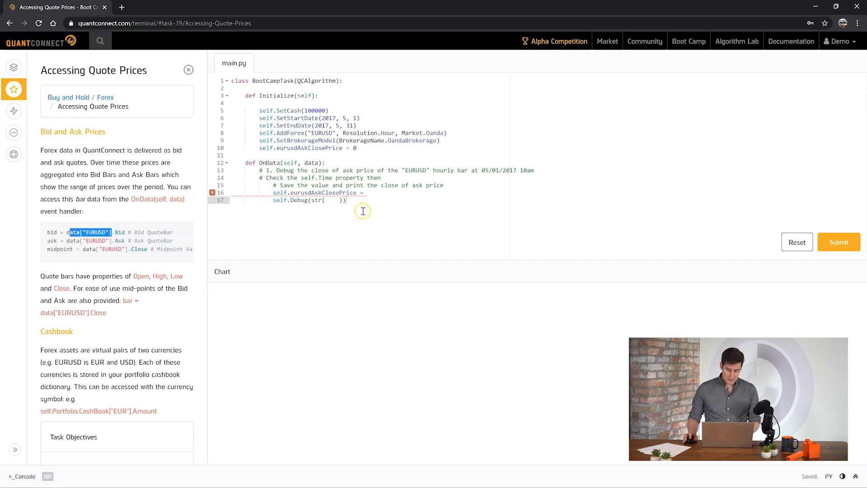
scroll(down, 3)
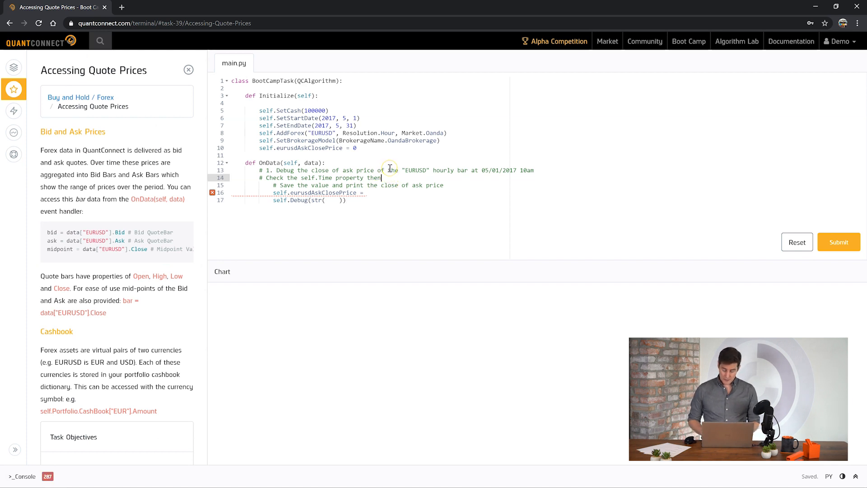
key(enter)
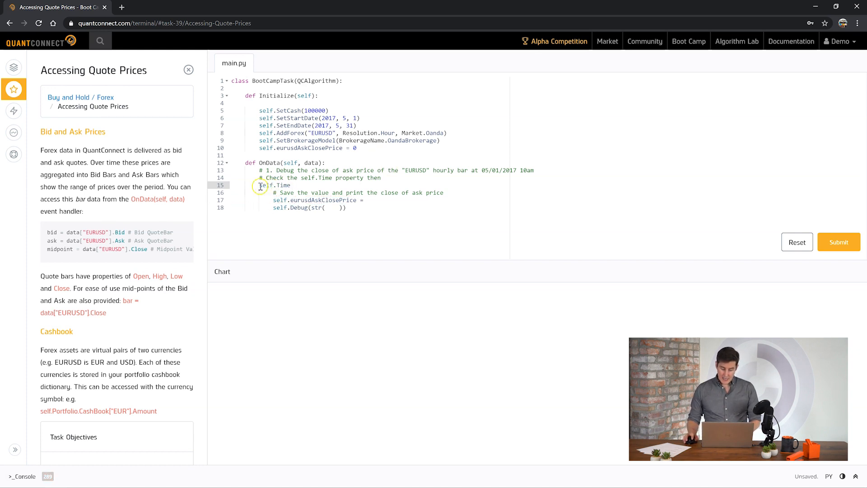
text(self.Time)
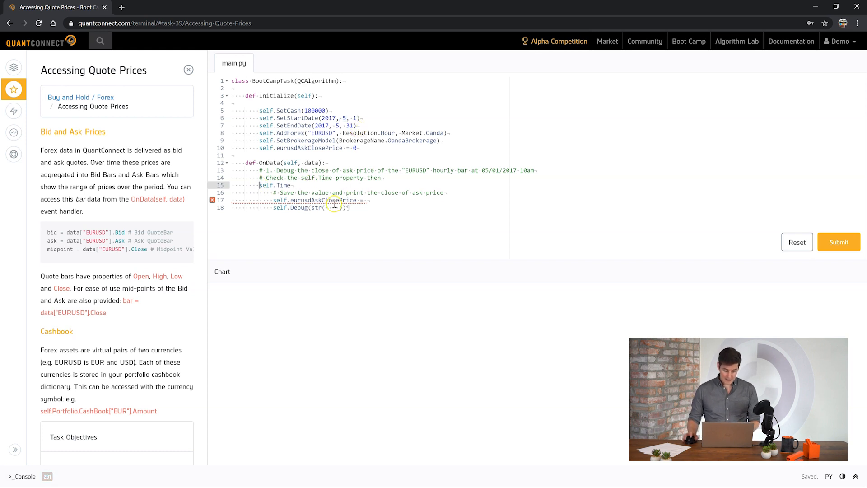
Write the condition if self.Time.hour == 10 and self.Time.day == 1: and begin data[ assignment
text(if)
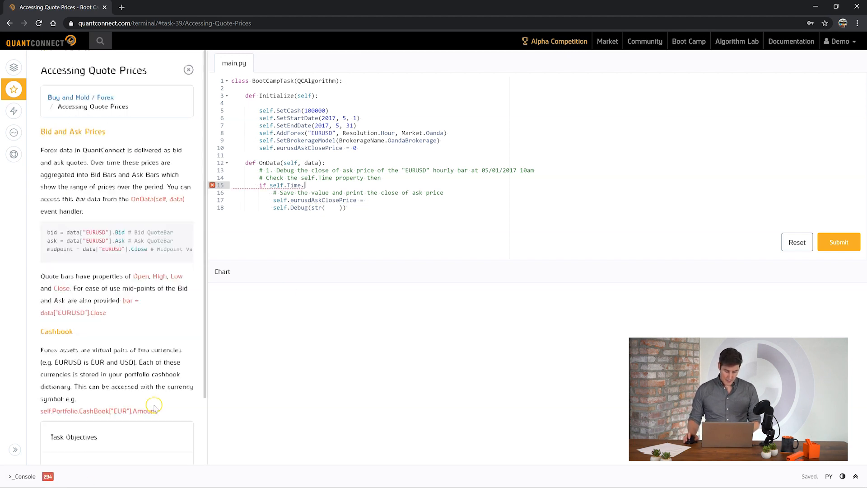
text(.hour ==)
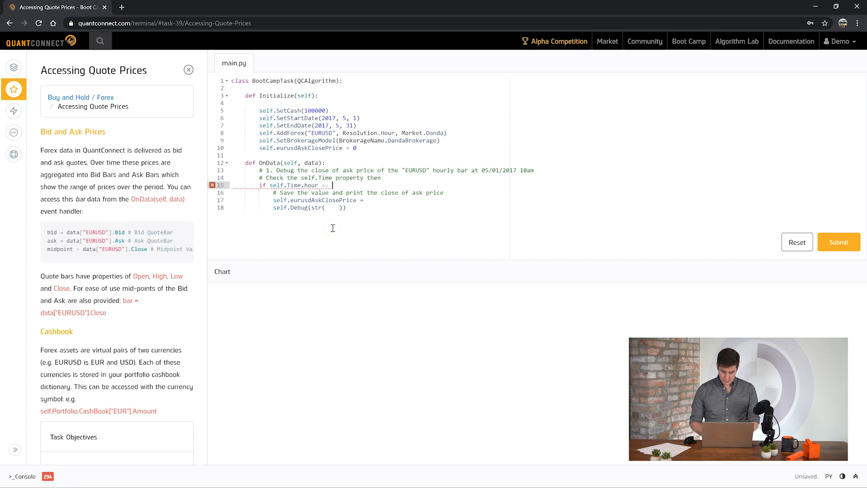
text(10:)
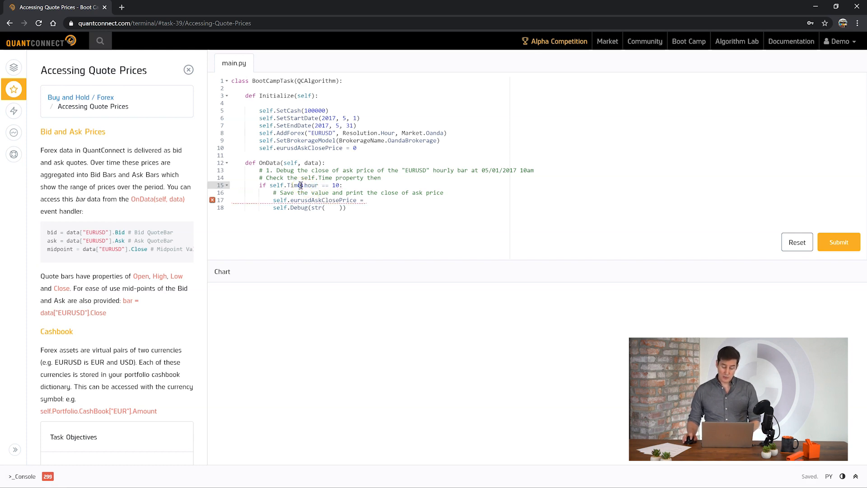
double_click(287, 184)
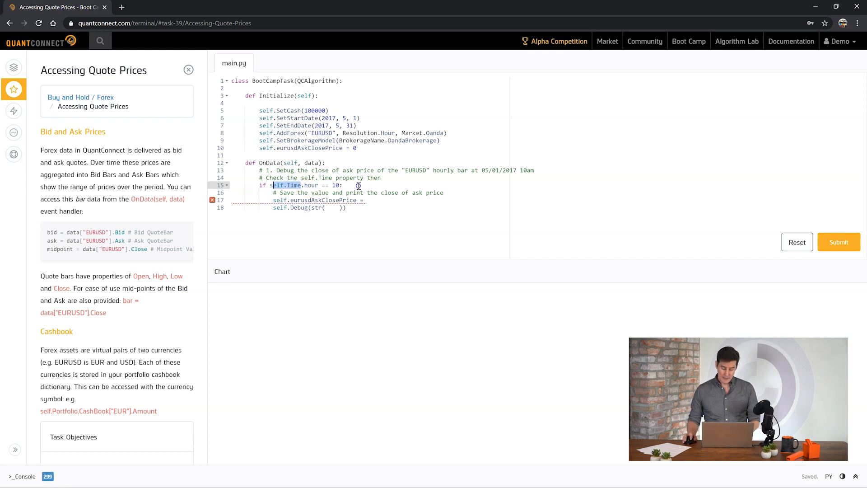
scroll(down, 3)
text( a)
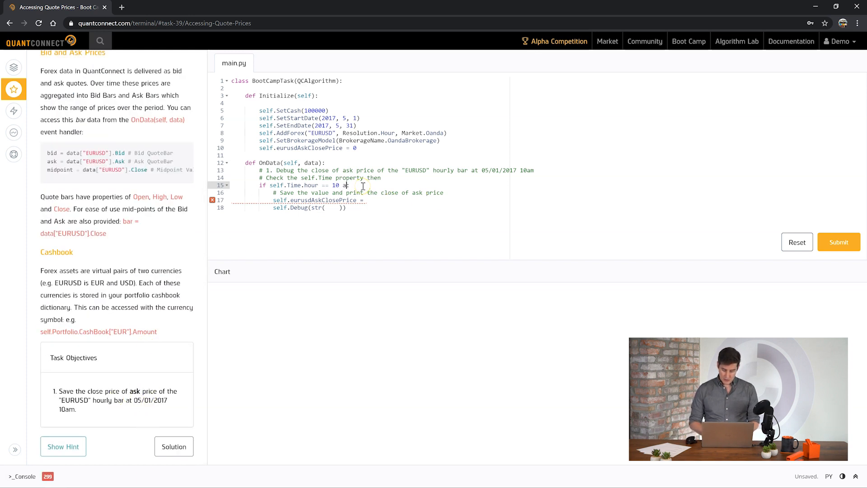
text(nd self.)
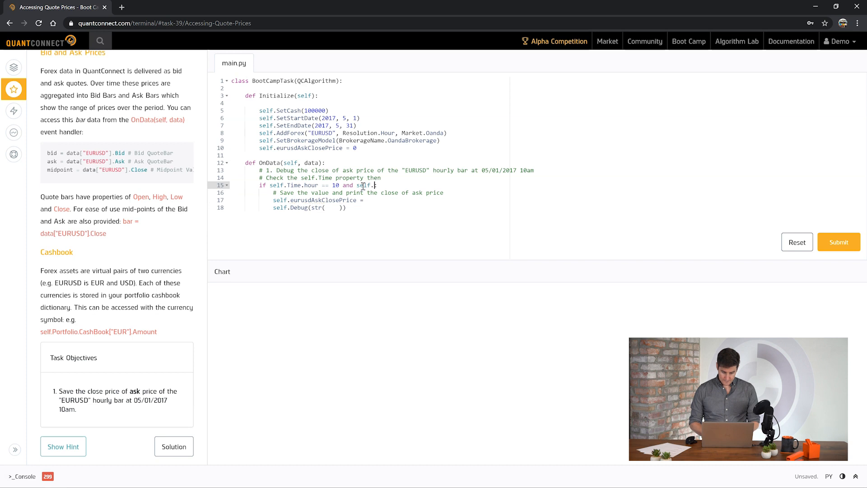
text(.Time.day = 1:)
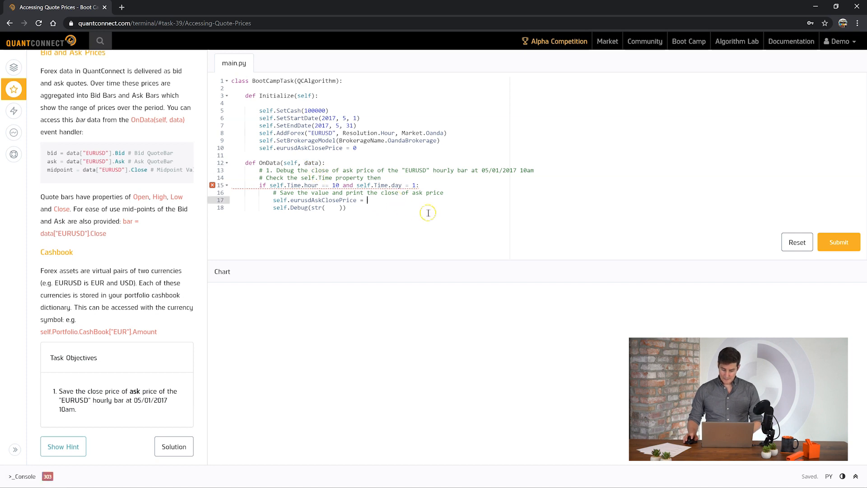
text(data[)
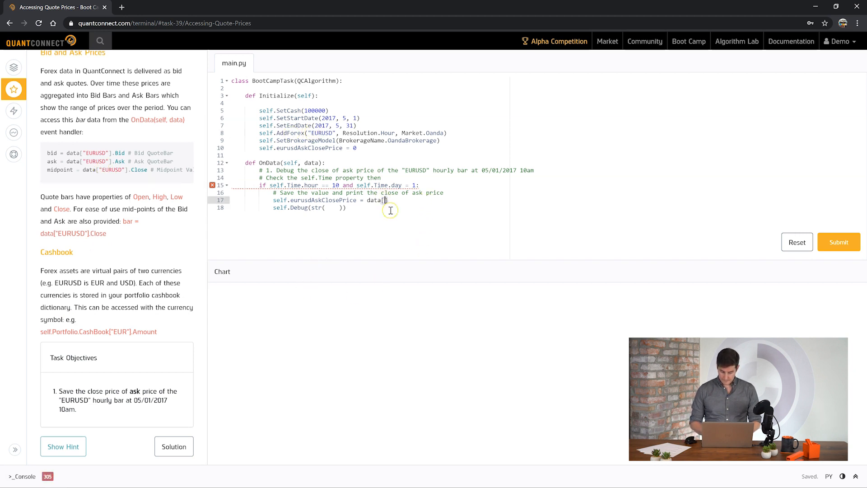
Assign data["EURUSD"].Ask.Close to self.eurusdAskClosePrice, Debug it, and submit
text(data)
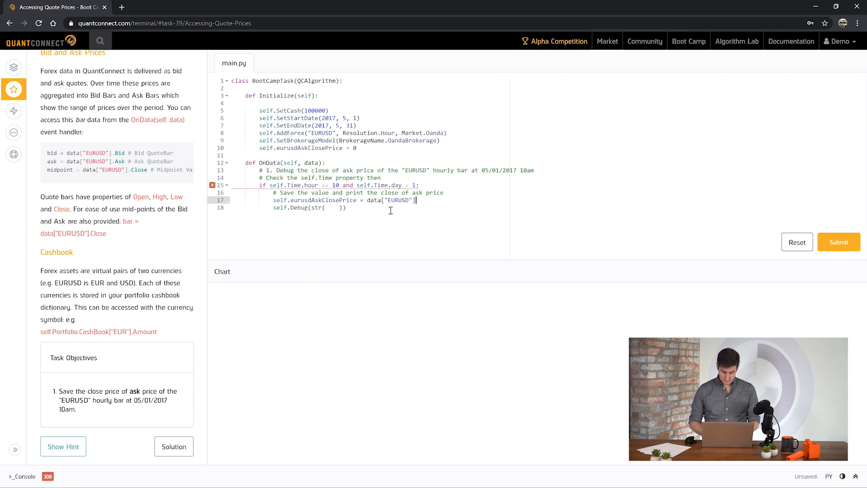
text(.Ask)
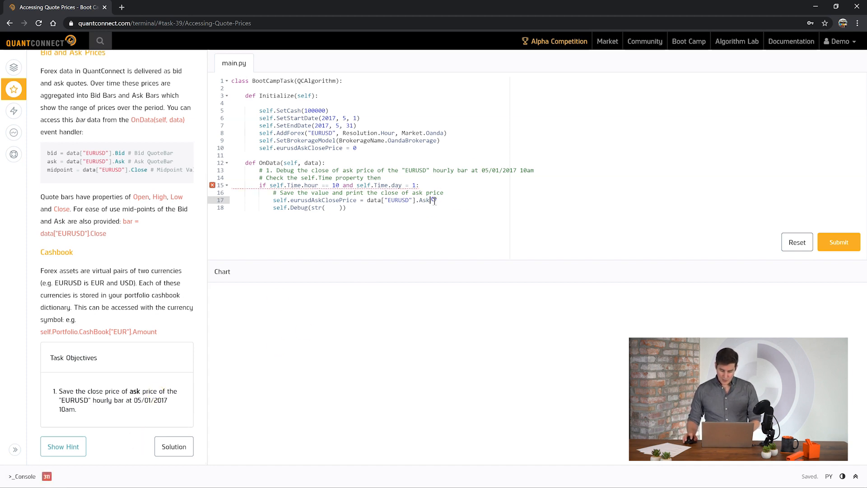
double_click(425, 200)
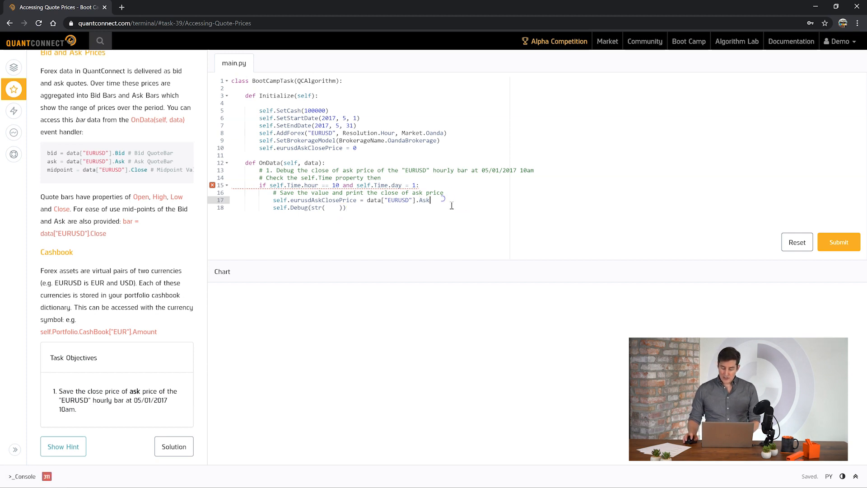
text(C)
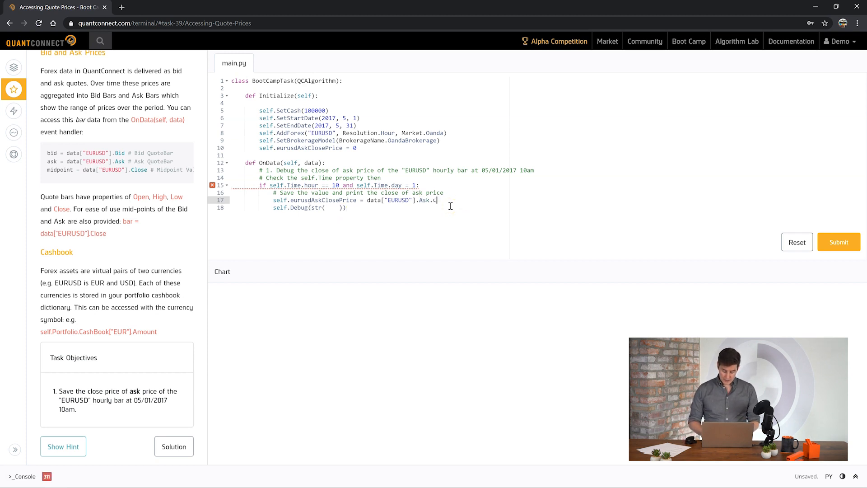
text(lose)
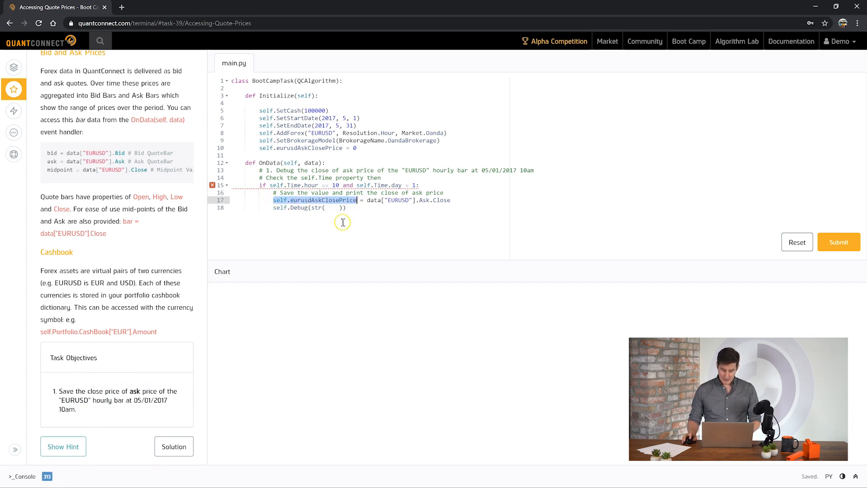
text(self.eurusdAskClosePrice)
click(338, 184)
text(=)
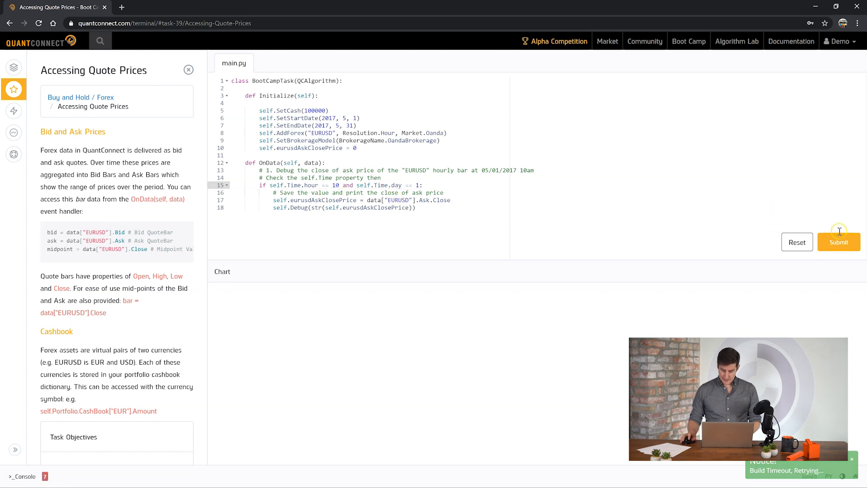
click(838, 243)
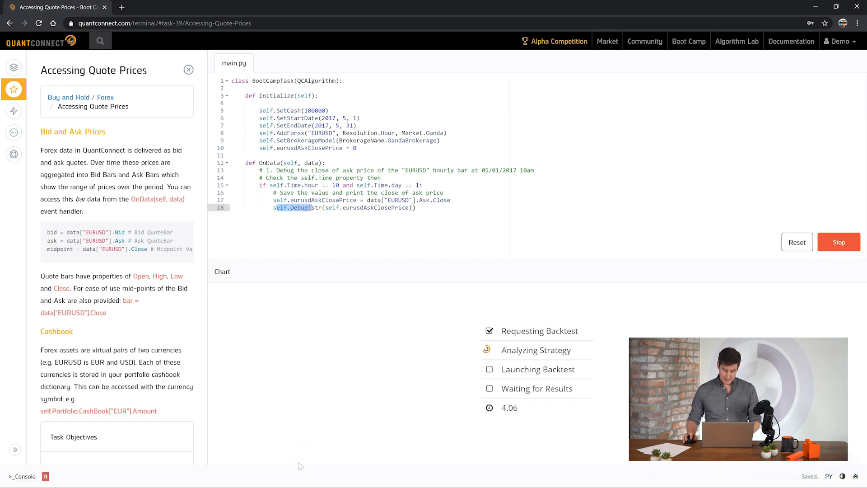
Continue from Task Completed to the Applying Lot Size Rounding lesson
click(23, 386)
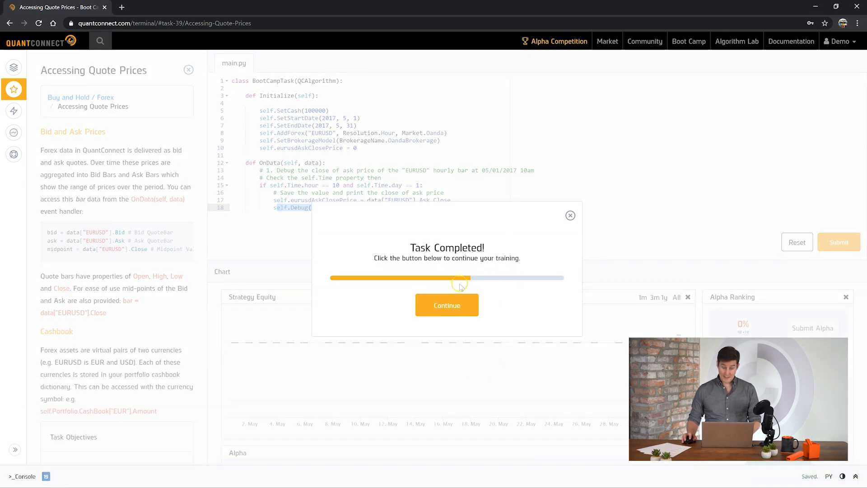
click(446, 305)
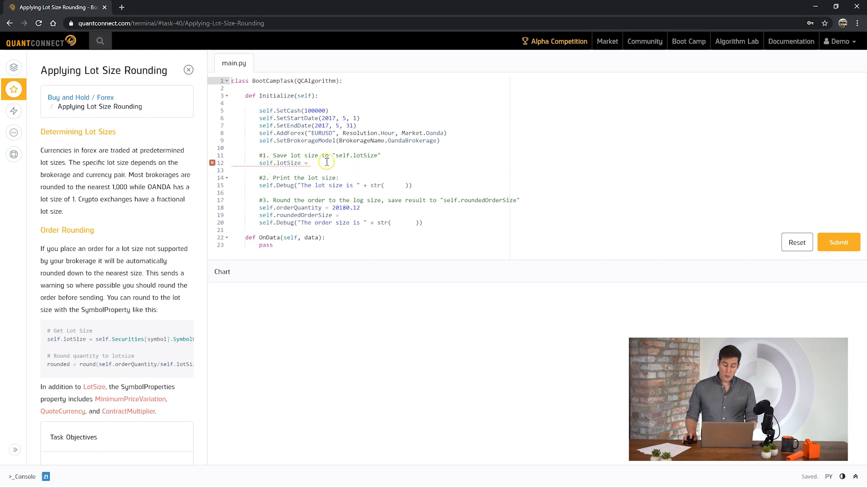
mouse_move(319, 141)
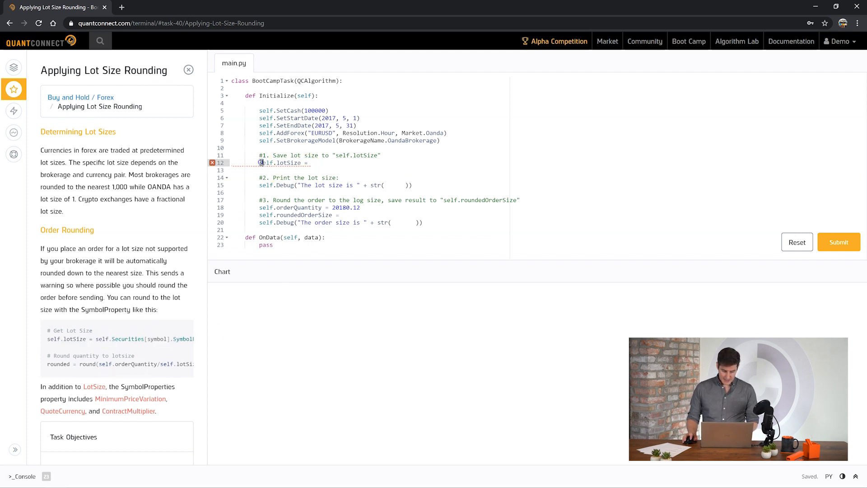
text(self.Securities[symbol].SymbolProperties.LotSize)
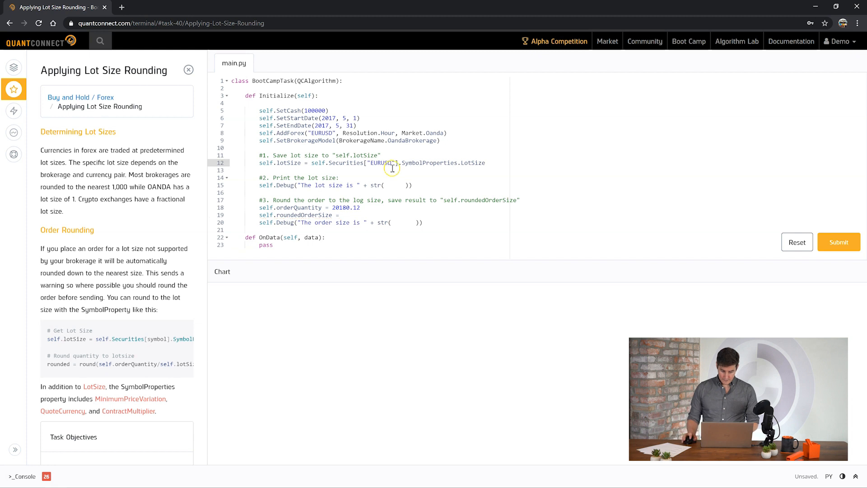
Select the lotSize variable for reuse and review the lot size rounding objectives
double_click(290, 163)
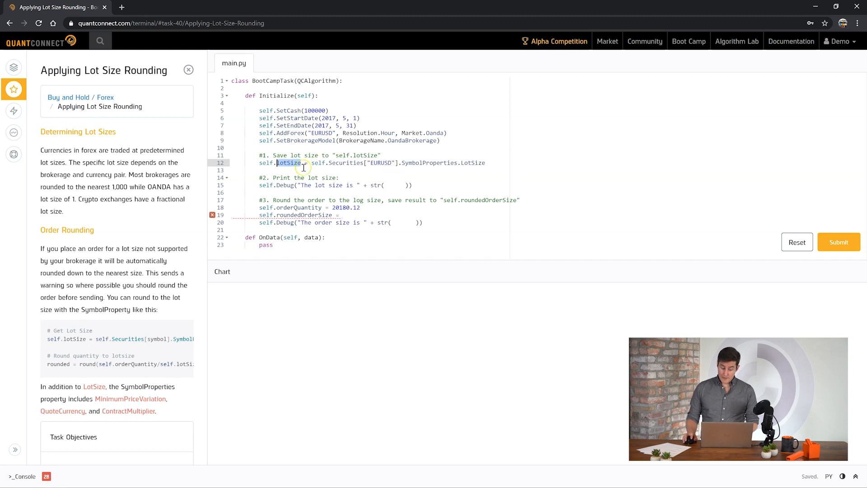
mouse_move(403, 165)
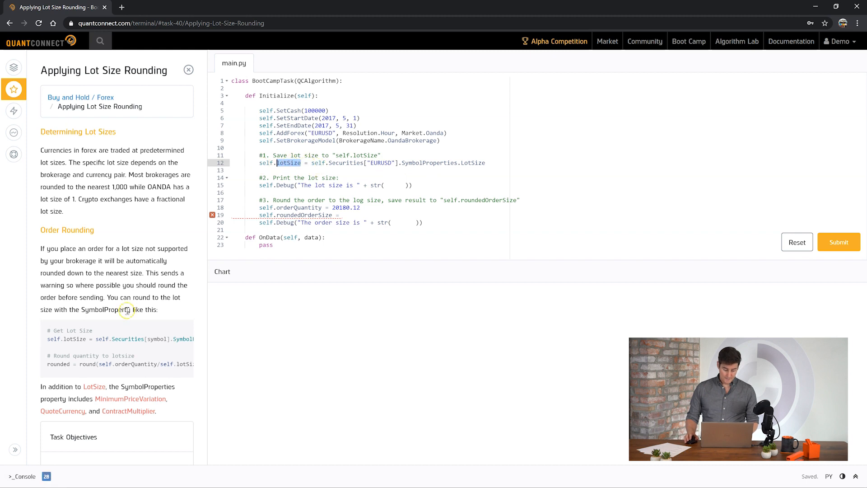
scroll(down, 3)
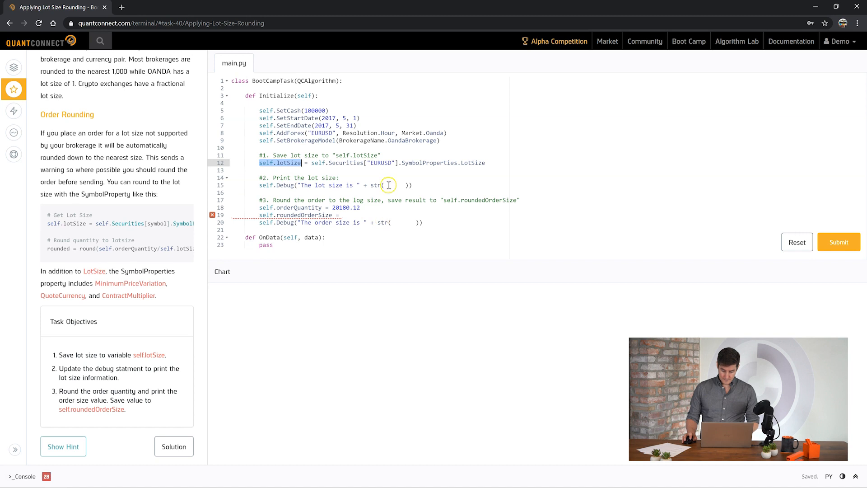
Debug self.lotSize, set roundedOrderSize to round(orderQuantity/lotSize) * lotSize, and Debug self.roundedOrderSize
text(self.lotSize)
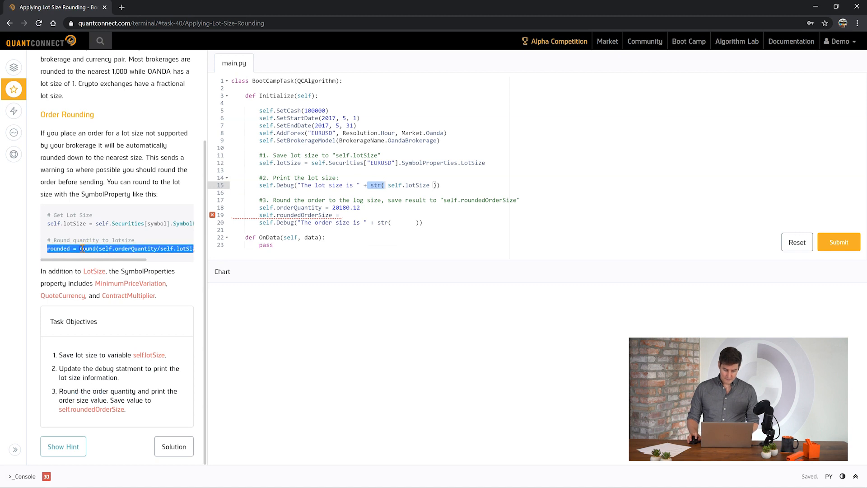
text(rounded = round(self.orderQuantity/self.lotSize) * self.lotSize)
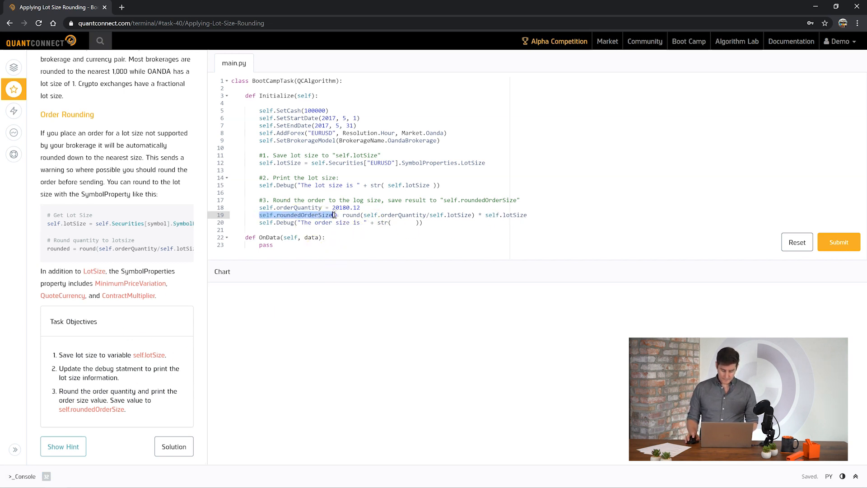
text(self.roundedOrderSize)
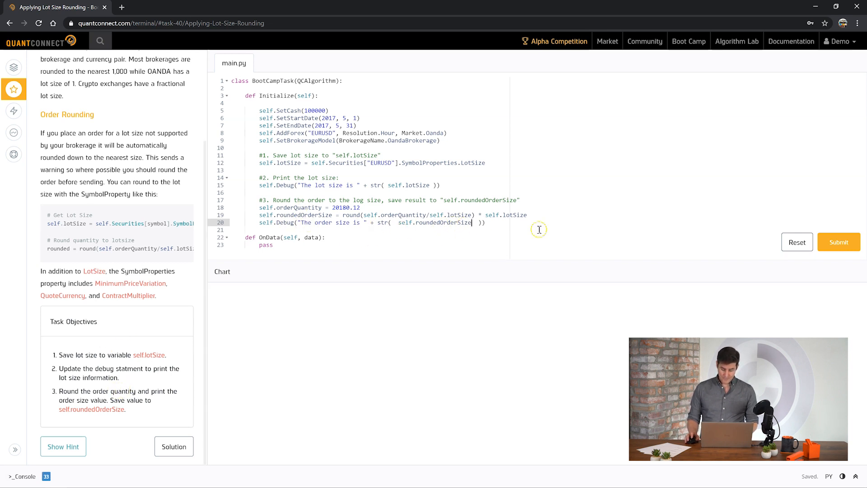
Submit the lot-size rounding code, confirm lot size 1.0 and order size 20180.0, and continue to Placing Forex Orders
click(839, 242)
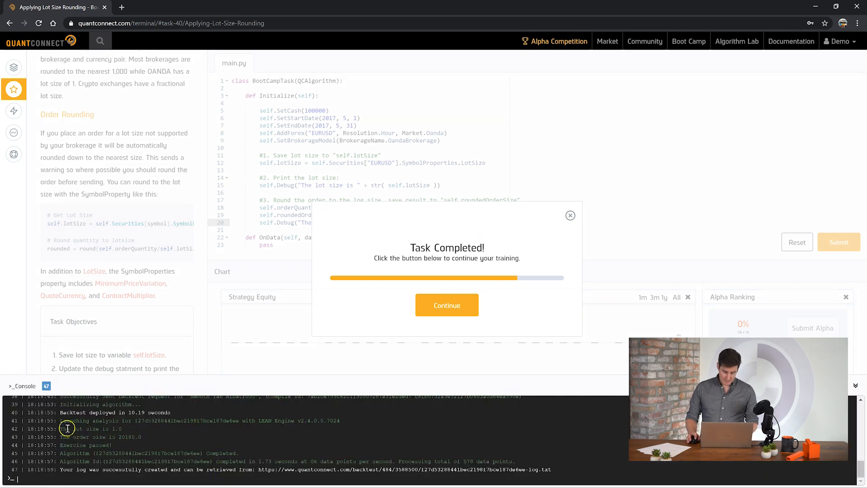
double_click(93, 428)
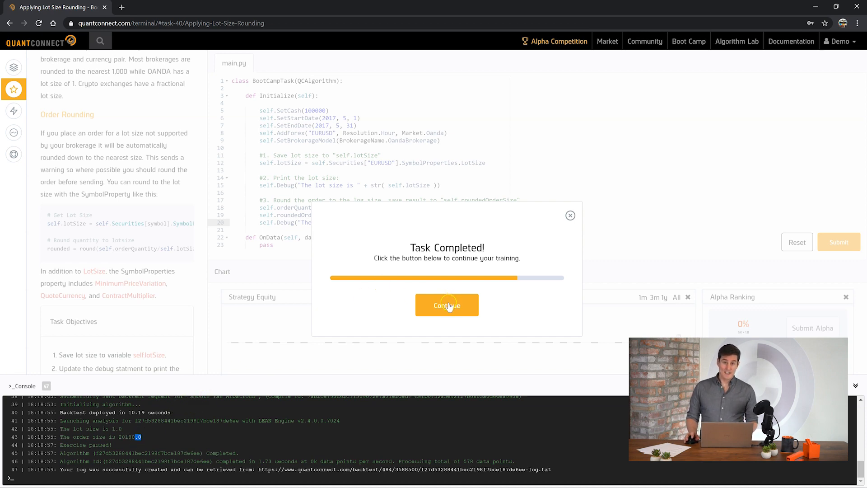
click(446, 304)
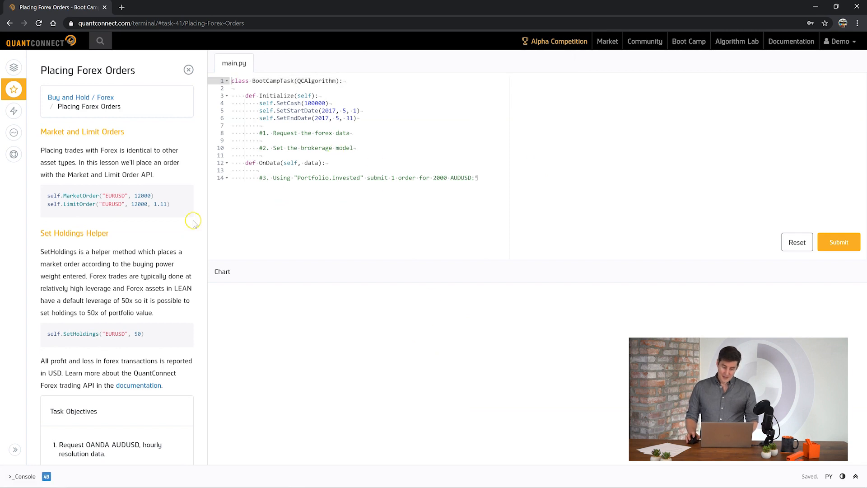
mouse_move(84, 123)
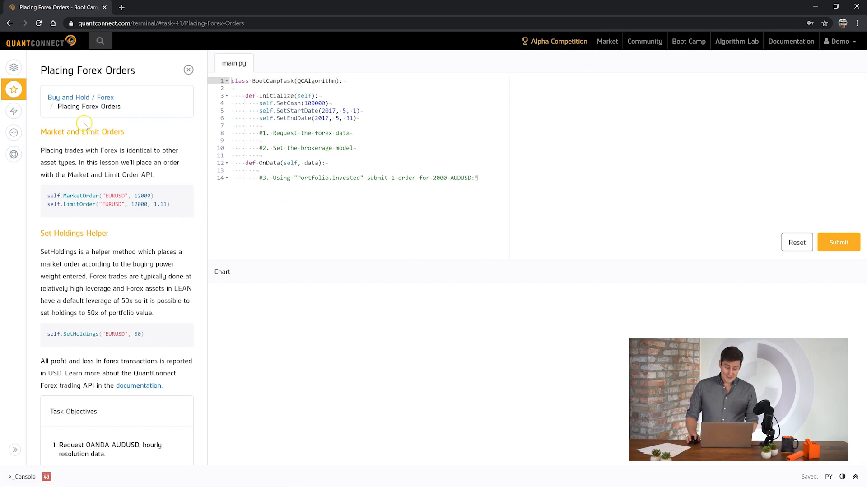
mouse_move(189, 176)
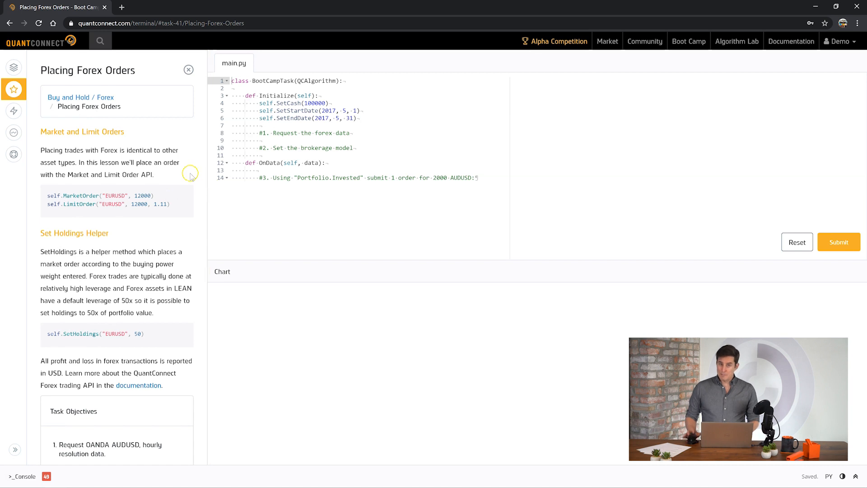
mouse_move(178, 160)
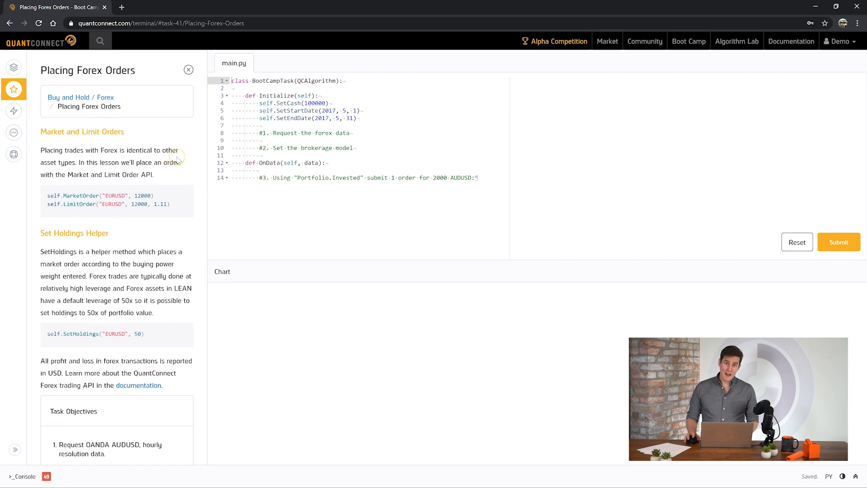
mouse_move(185, 143)
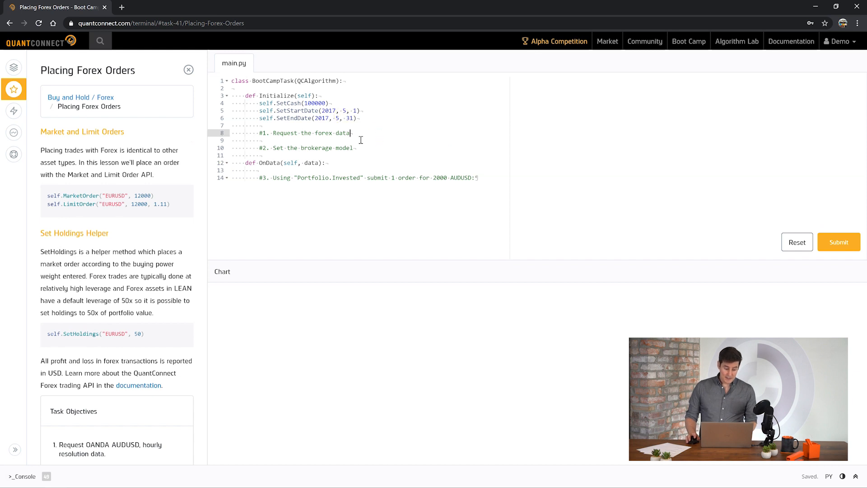
double_click(78, 195)
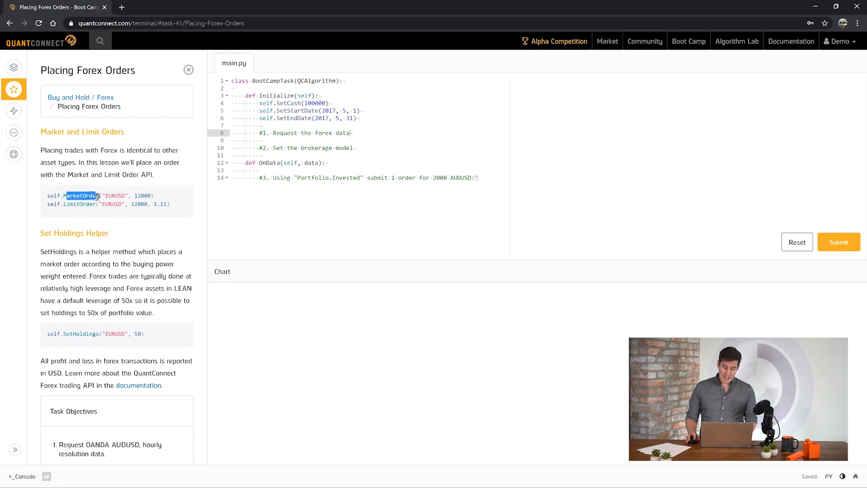
double_click(80, 204)
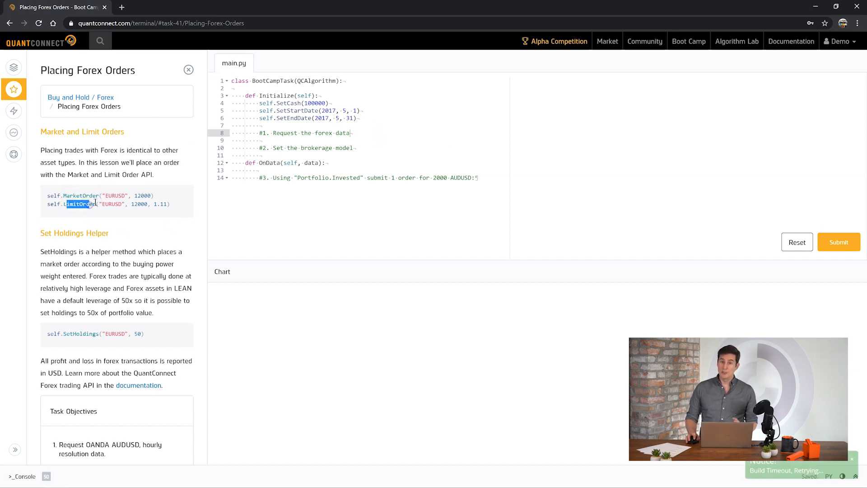
scroll(down, 3)
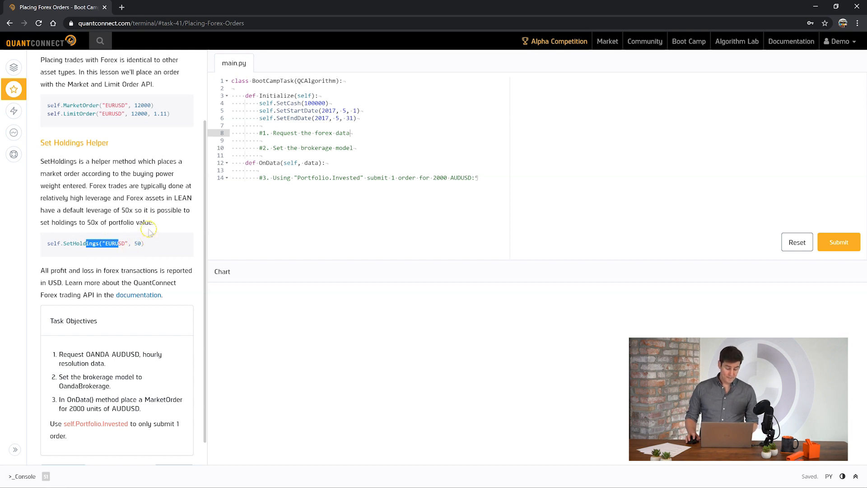
scroll(down, 3)
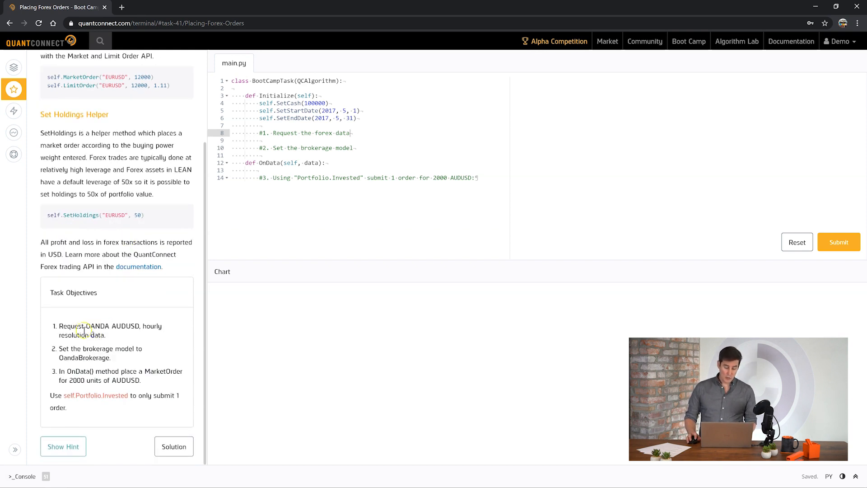
mouse_move(173, 320)
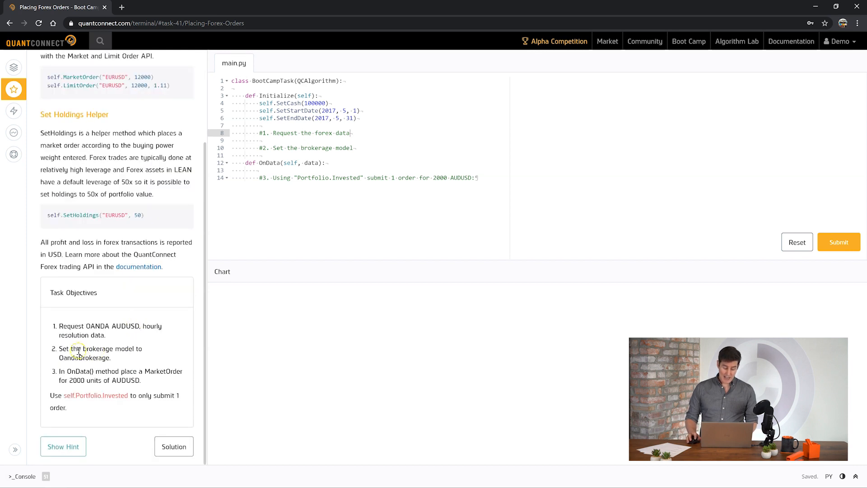
mouse_move(353, 178)
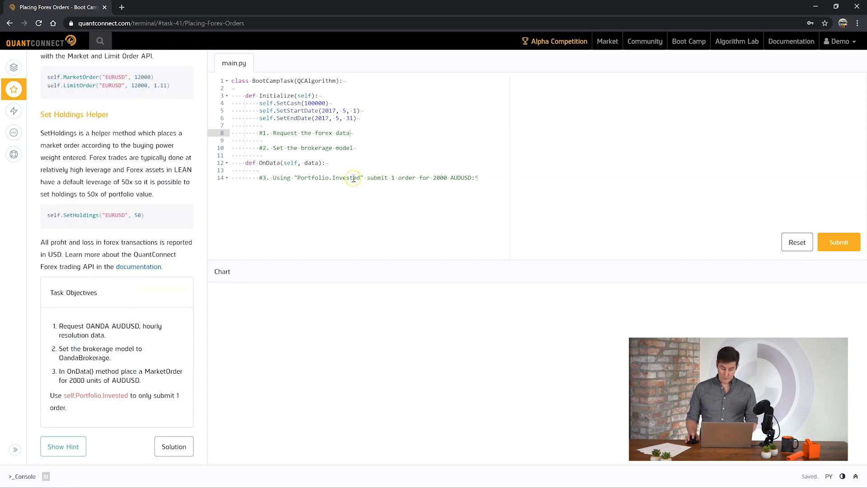
Add self.AddForex("AUDUSD", Resolution.Hour) in Initialize
key(enter)
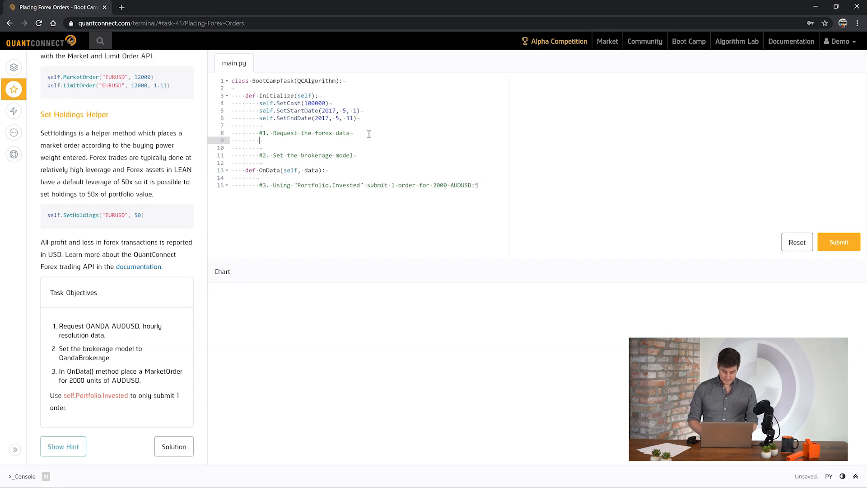
text(self.AddFore)
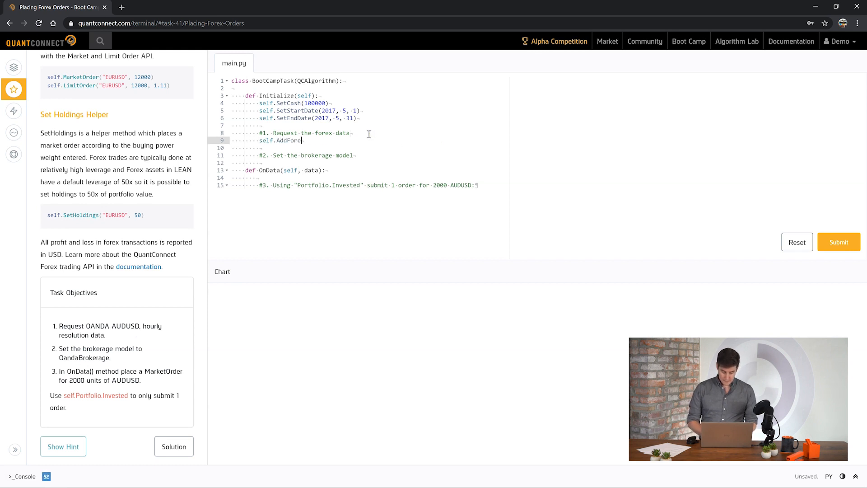
text(x("AUDUSD",)
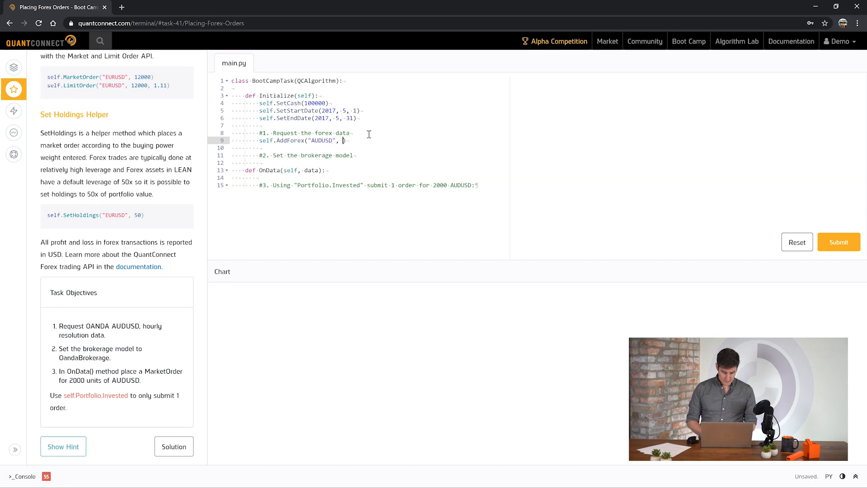
text(Resolution)
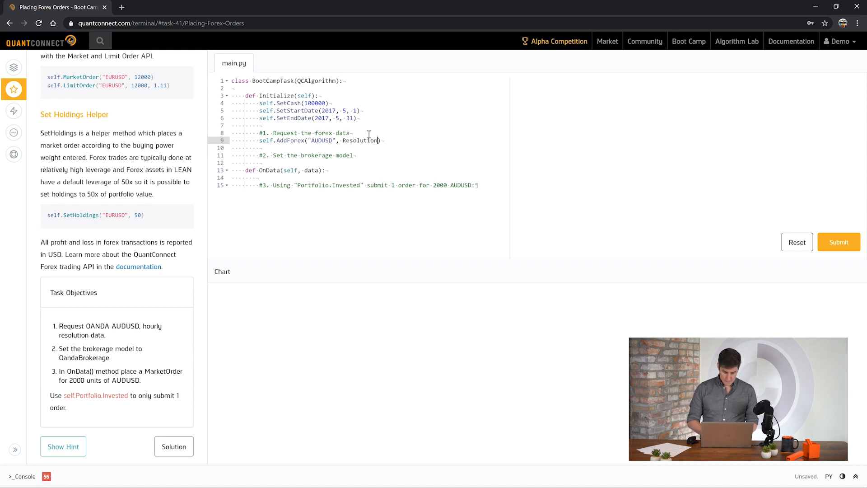
text(.Hour))
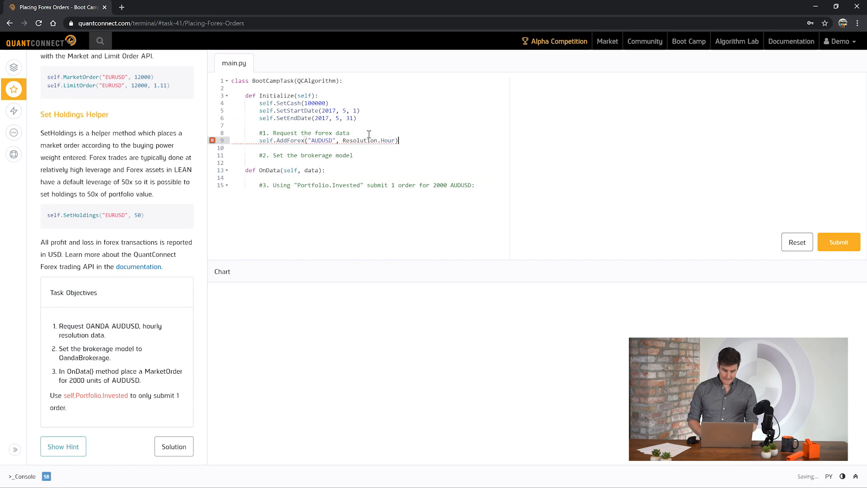
Add self.SetBrokerageModel(BrokerageName.OandaBrokerage) on the next line
key(enter)
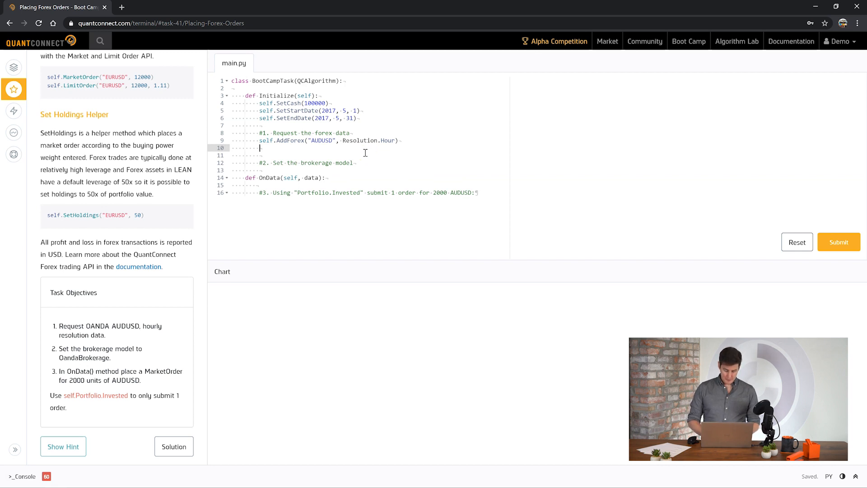
text(self.SetBrokerage)
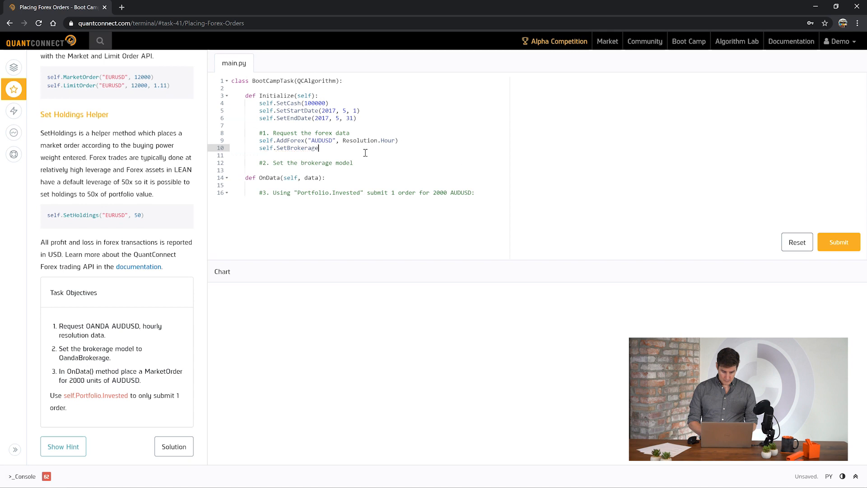
text(Model())
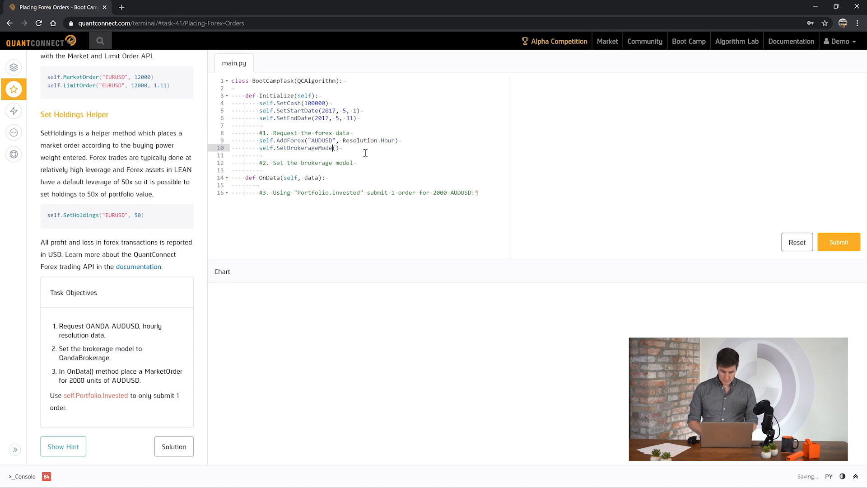
text(Brokerage)
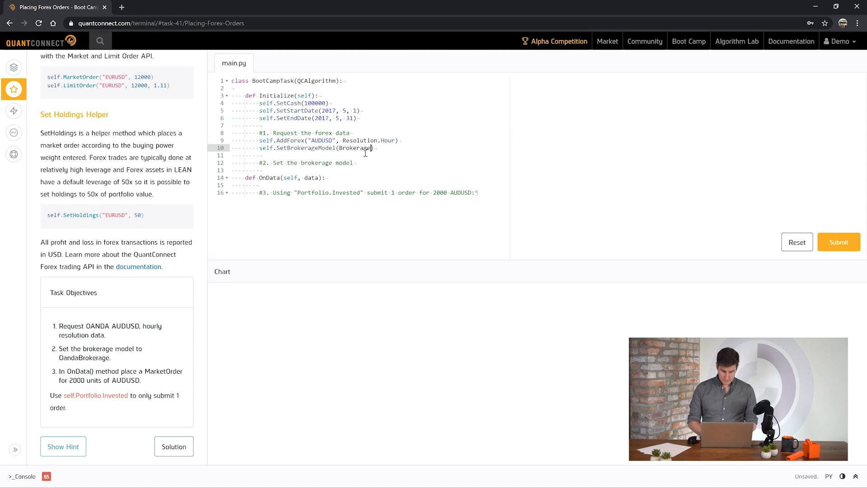
text(Name)
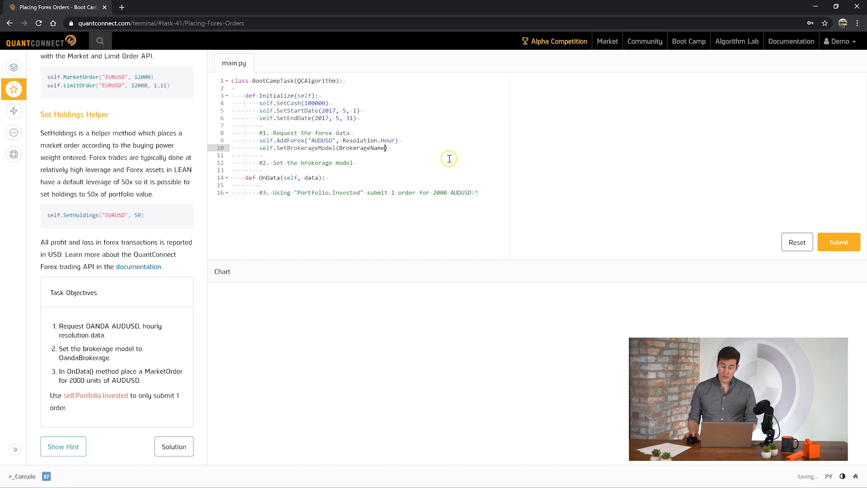
text(OandaBrokerage)
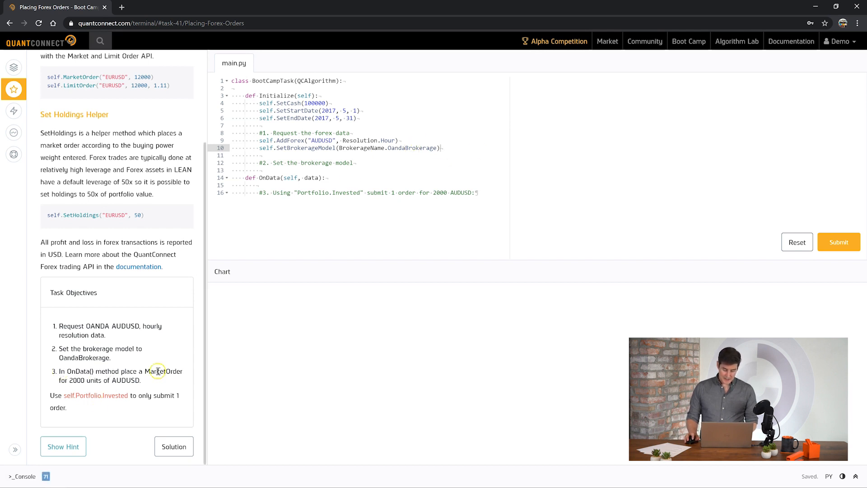
In OnData, add 'if not self.Portfolio.Invested:' with self.MarketOrder("AUDUSD", 2000) inside it
double_click(102, 372)
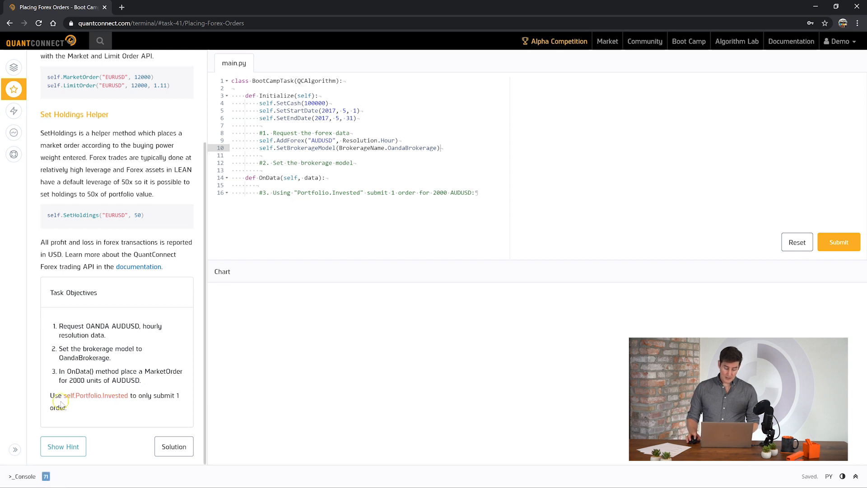
double_click(95, 394)
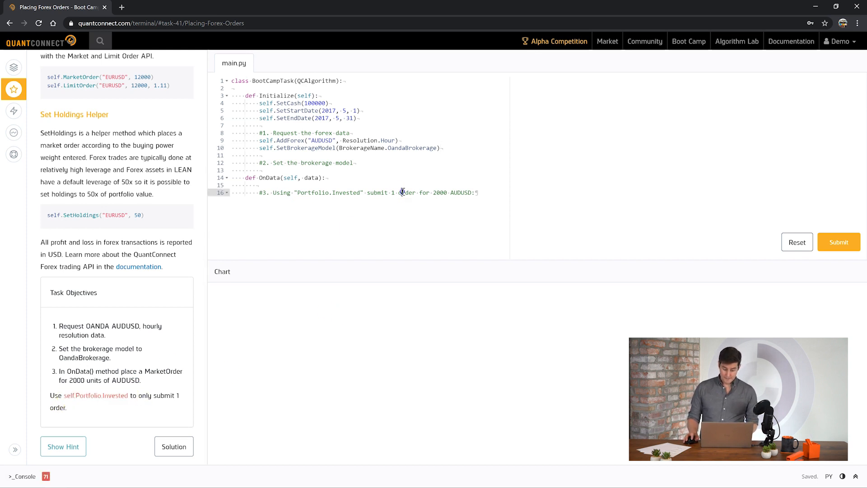
key(enter)
text(if not)
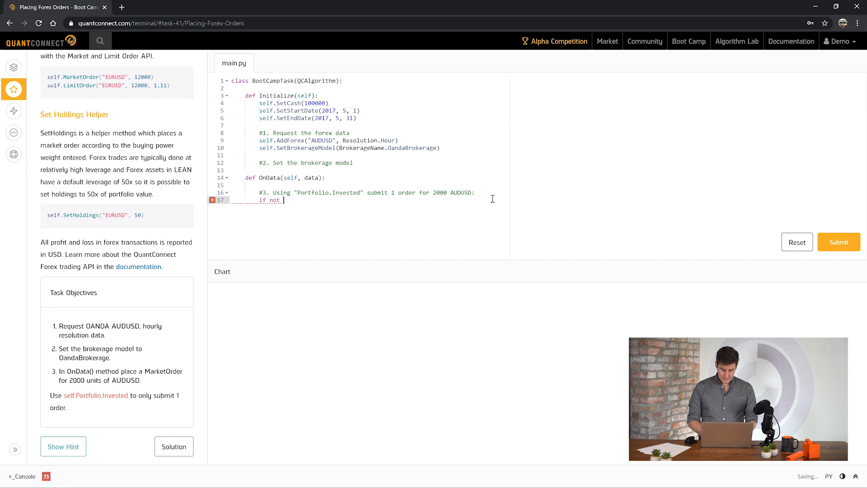
text(self.Portfolio.Invested:)
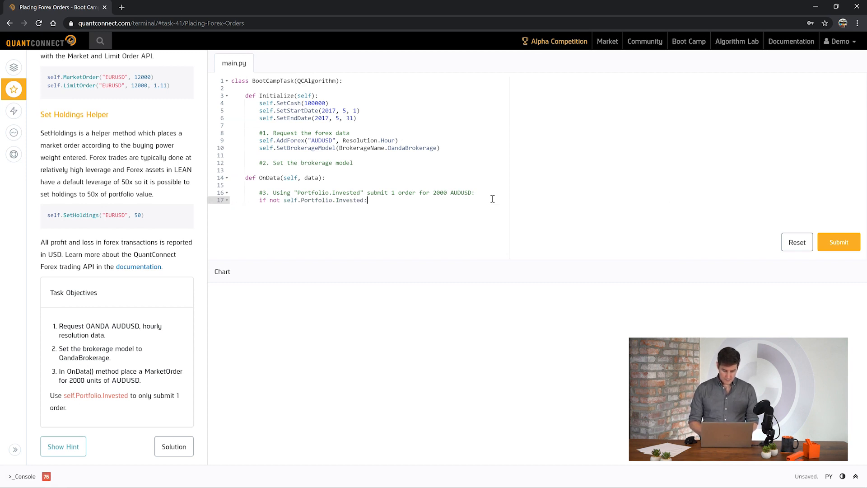
key(enter)
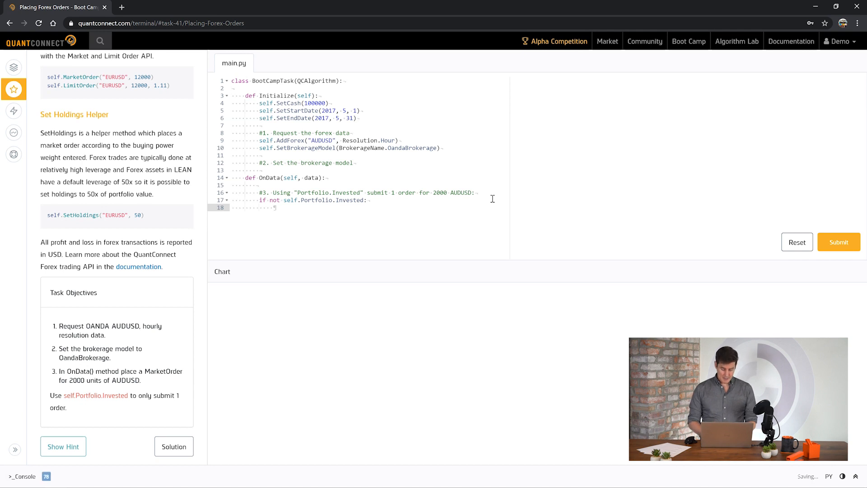
text(self.Market)
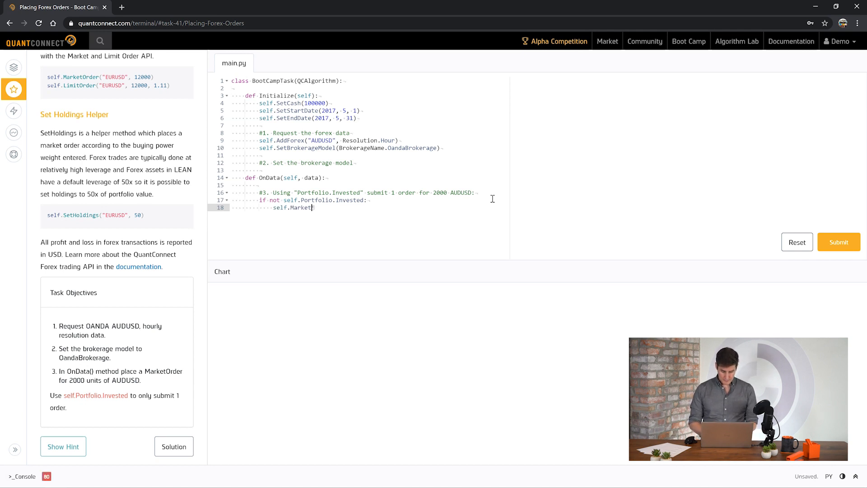
text(Order("USD"))
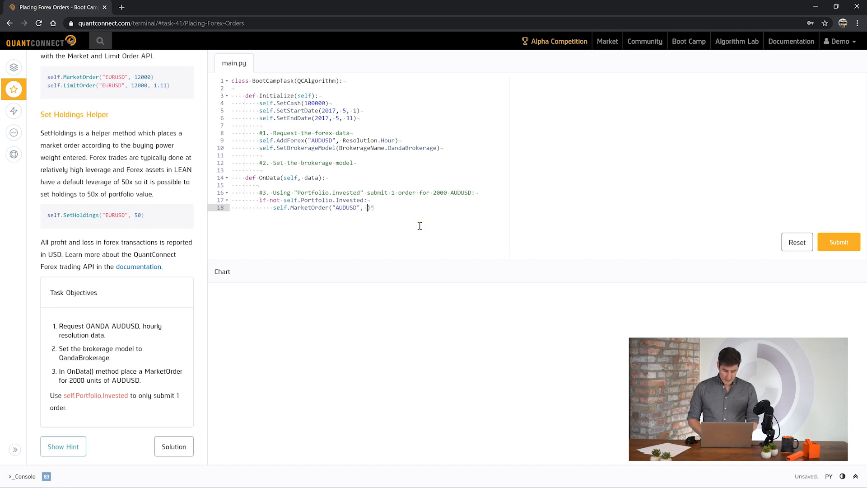
text(2000))
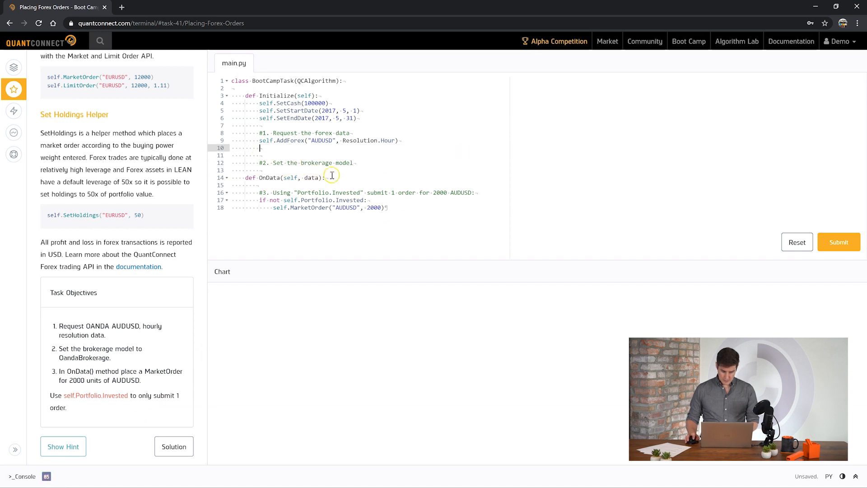
Place self.SetBrokerageModel(BrokerageName.OandaBrokerage) under comment #2
text(self.SetBrokerageModel(BrokerageName.OandaBrokerage))
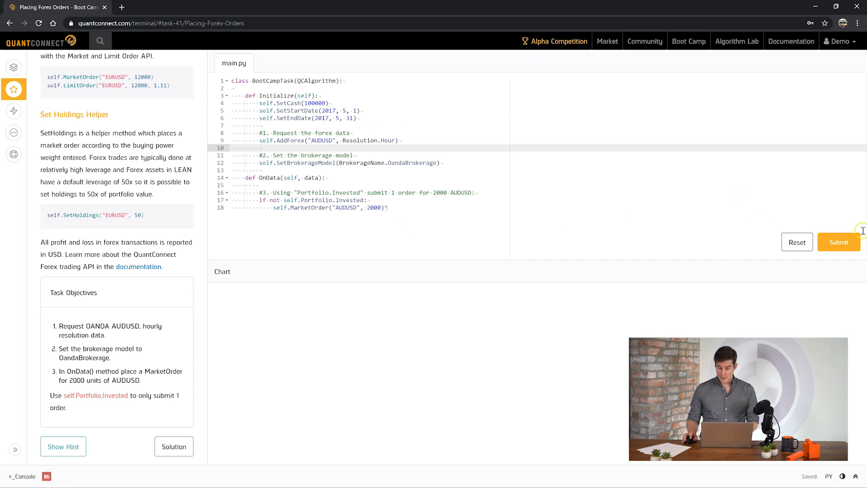
Submit the solution, backtest it, and pass the Buy and Hold / Forex tutorial
click(839, 242)
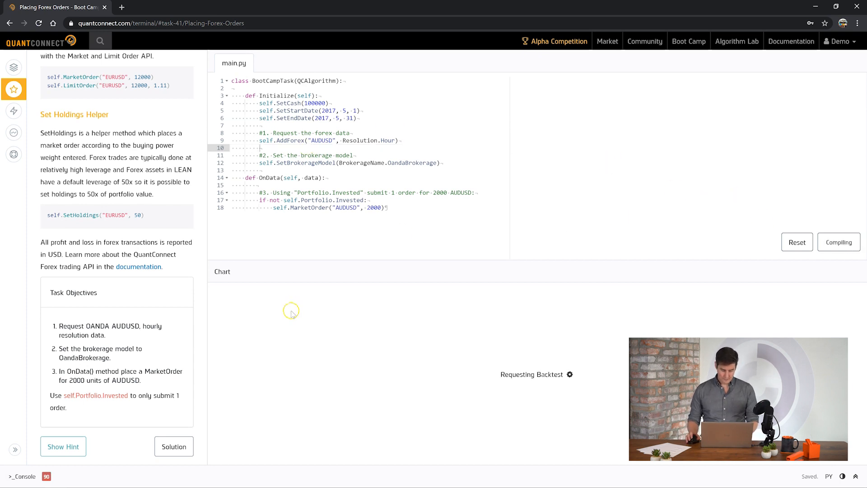
click(838, 242)
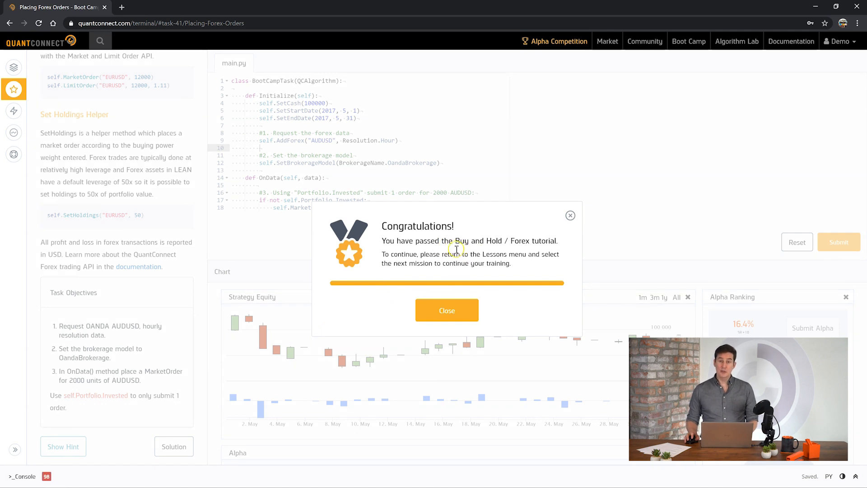
mouse_move(477, 218)
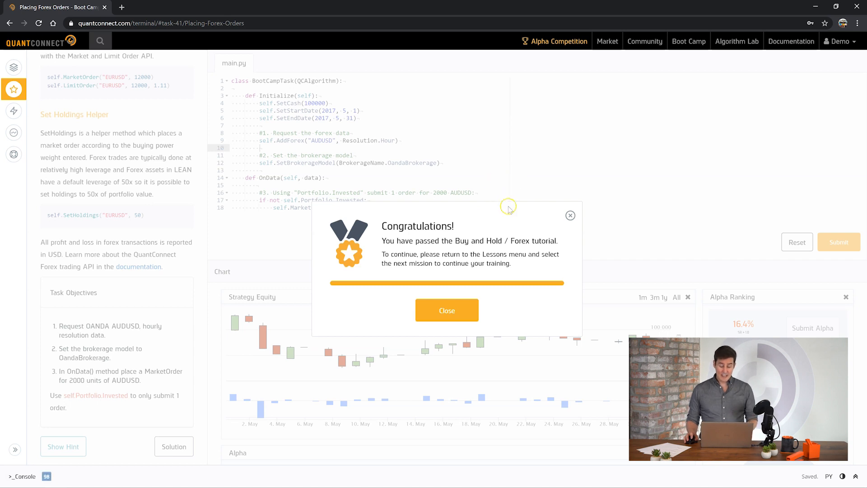
mouse_move(448, 179)
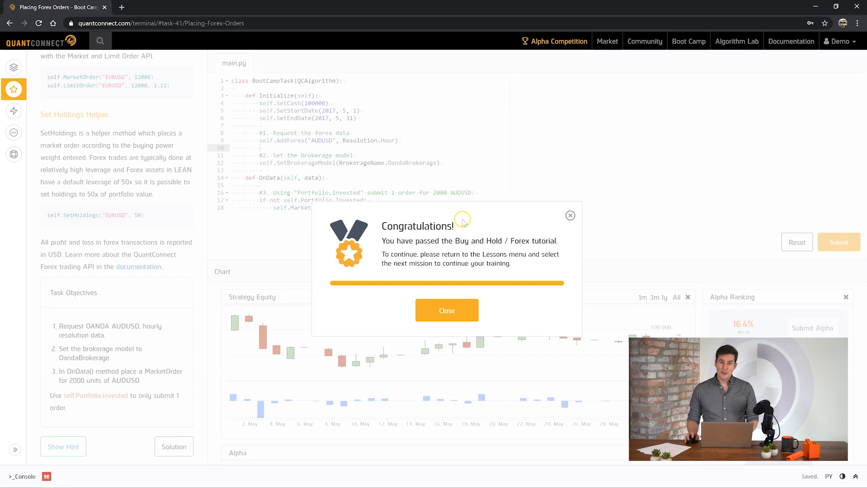
mouse_move(445, 258)
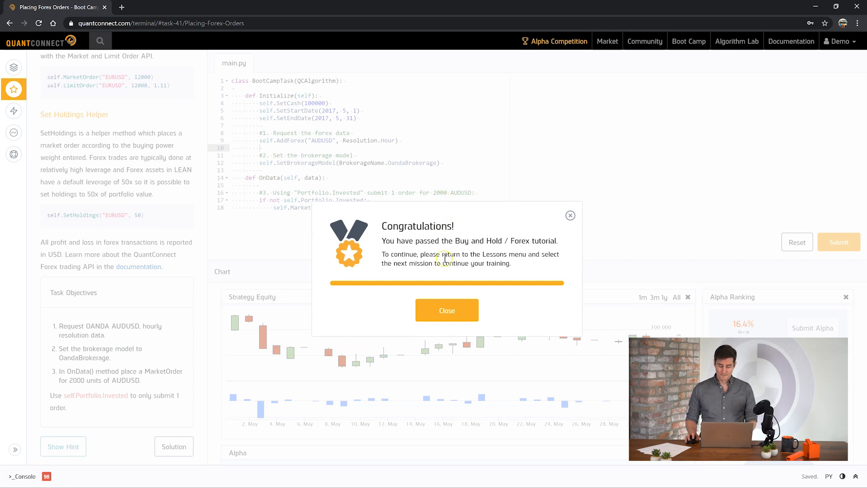